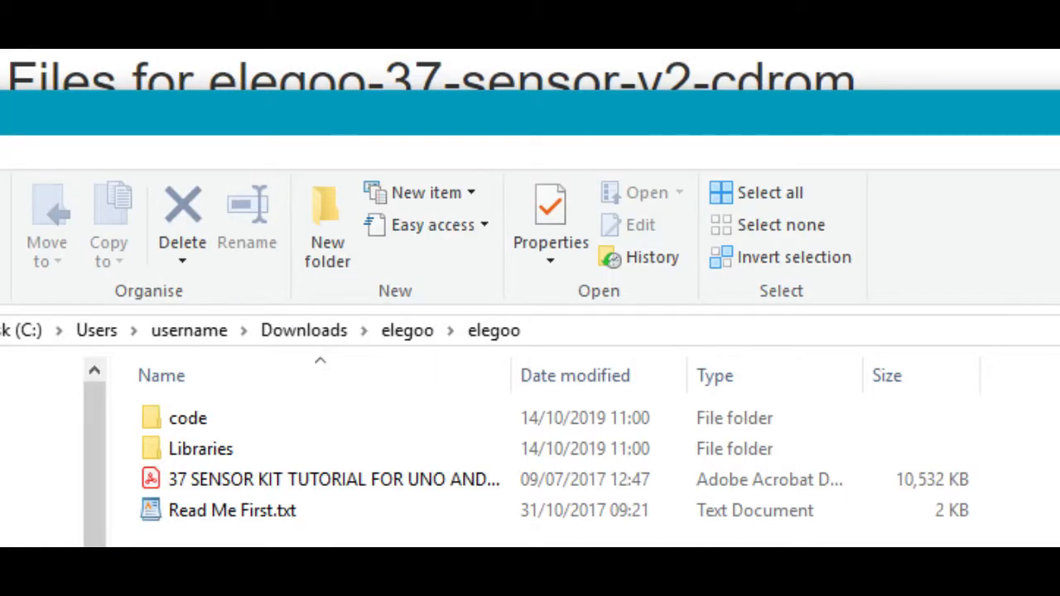
# Return from Libraries to the inner elegoo folder and select the 37 Sensor Kit tutorial PDF.
pyautogui.doubleClick(232, 510)
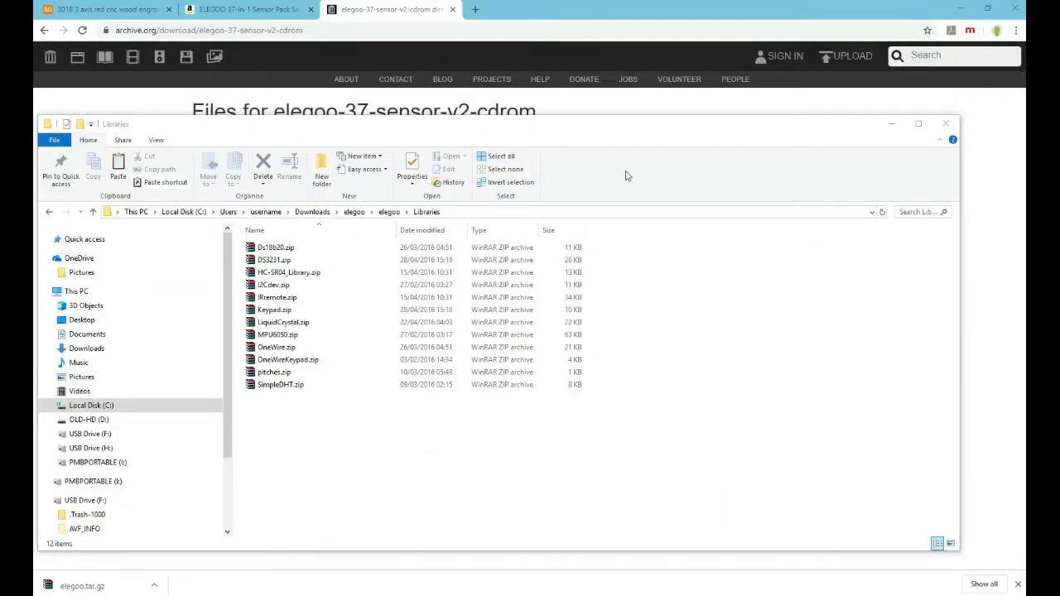
pyautogui.click(273, 259)
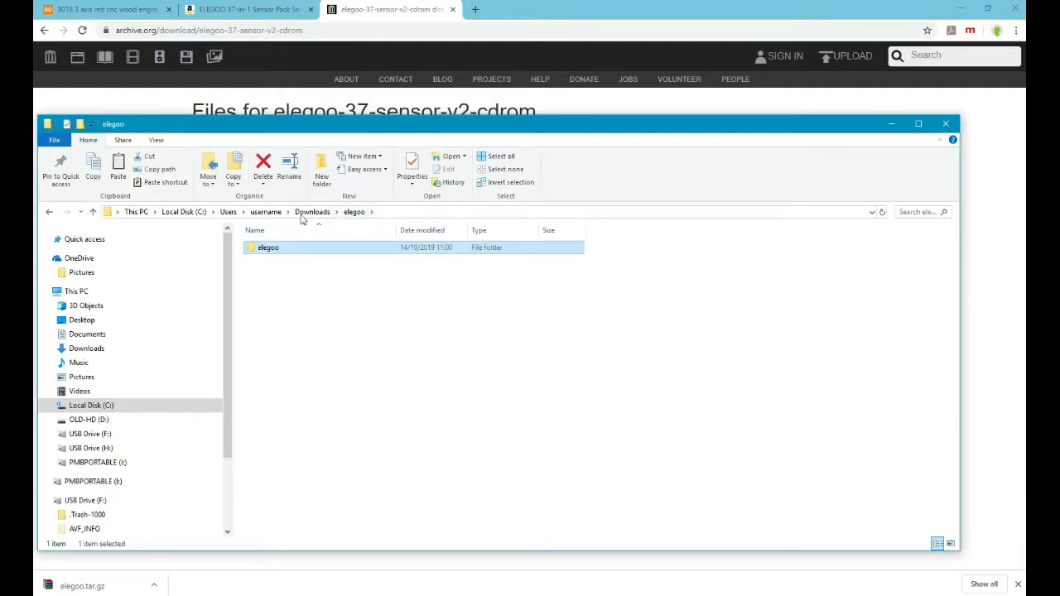
pyautogui.doubleClick(269, 247)
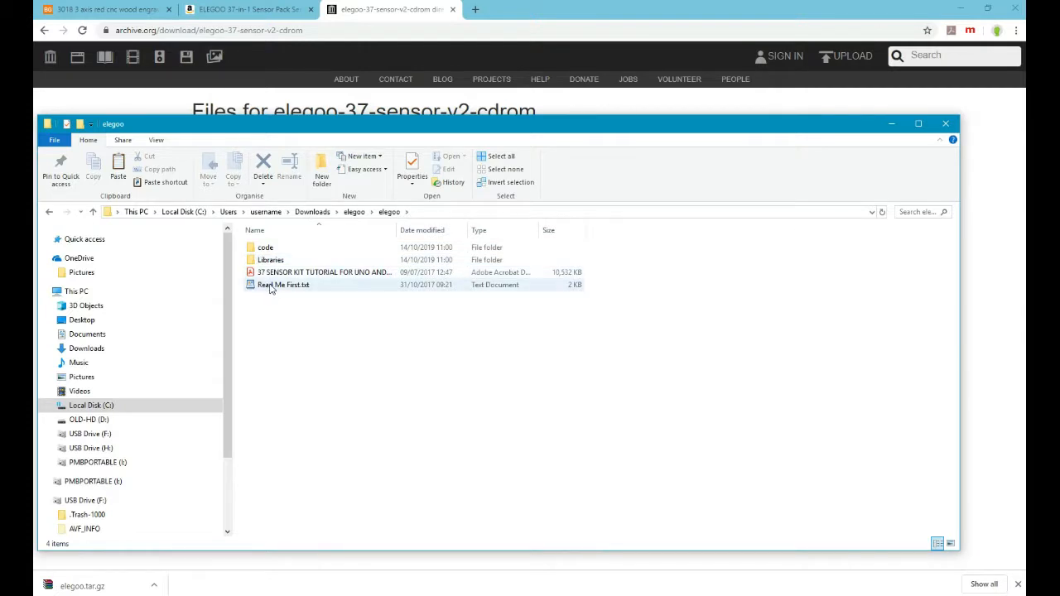
pyautogui.click(323, 271)
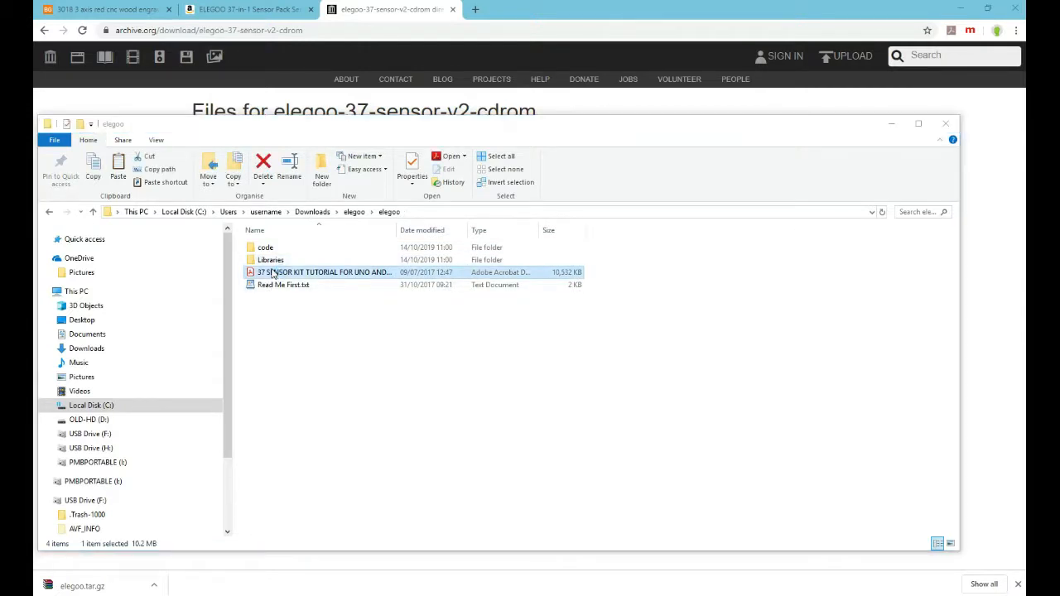
# View the tutorial PDF at fit-page size and page forward to the Arduino IDE installation lesson.
pyautogui.doubleClick(324, 272)
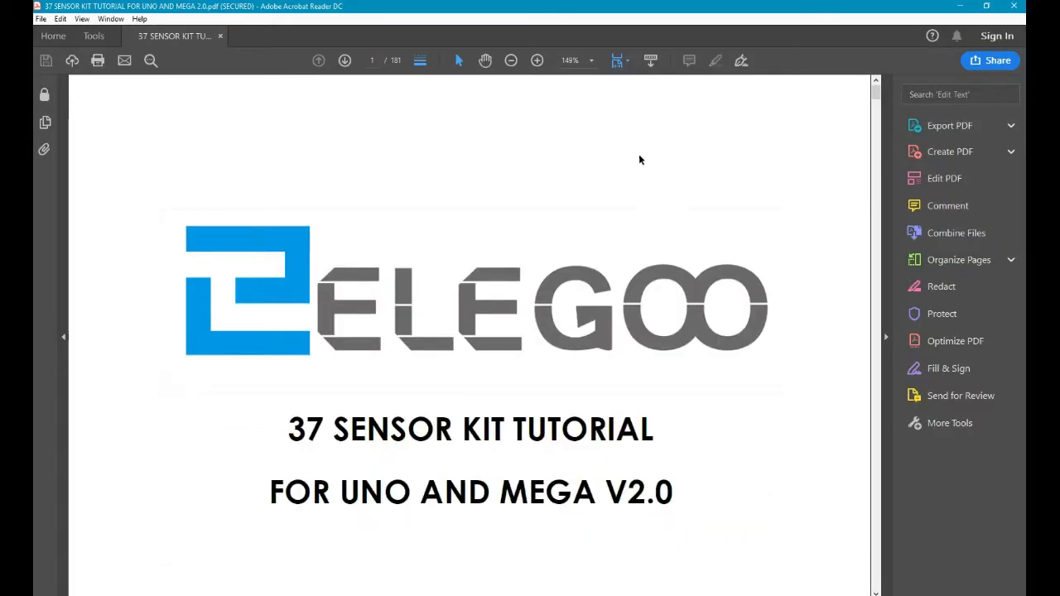
pyautogui.click(616, 59)
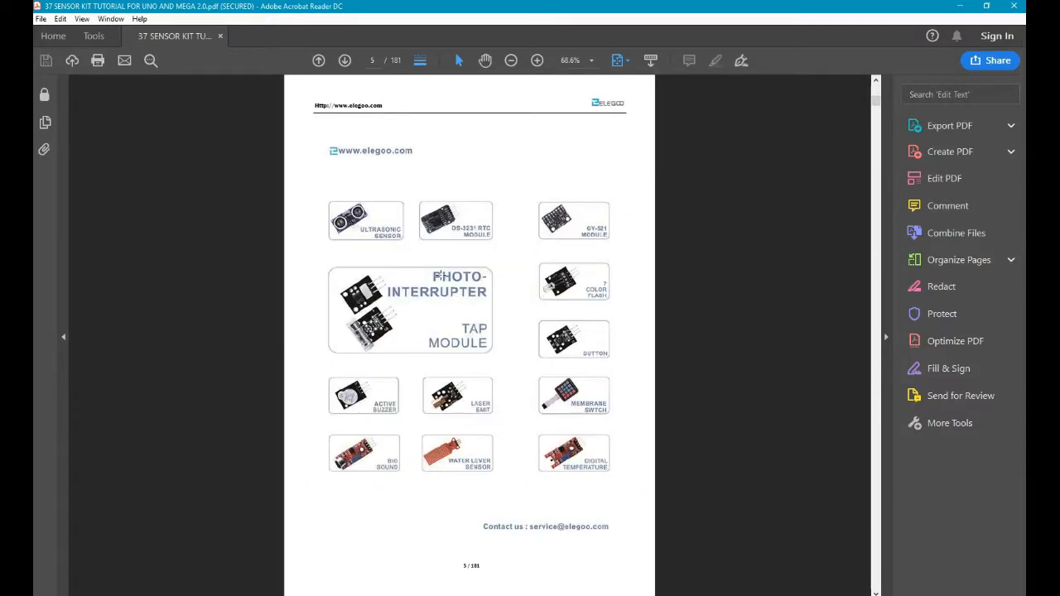
pyautogui.click(344, 59)
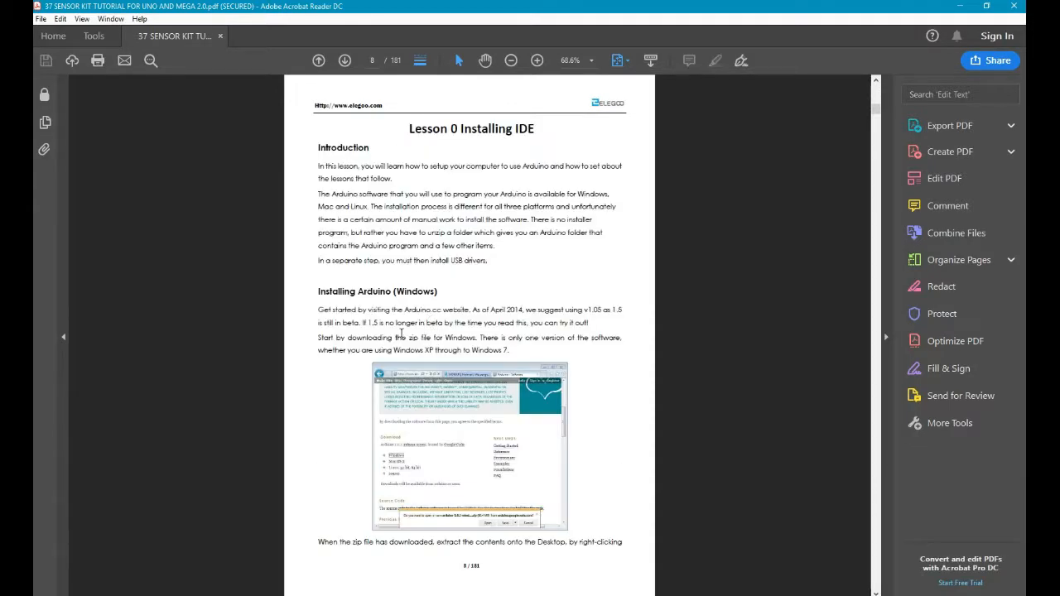
pyautogui.scroll(-3)
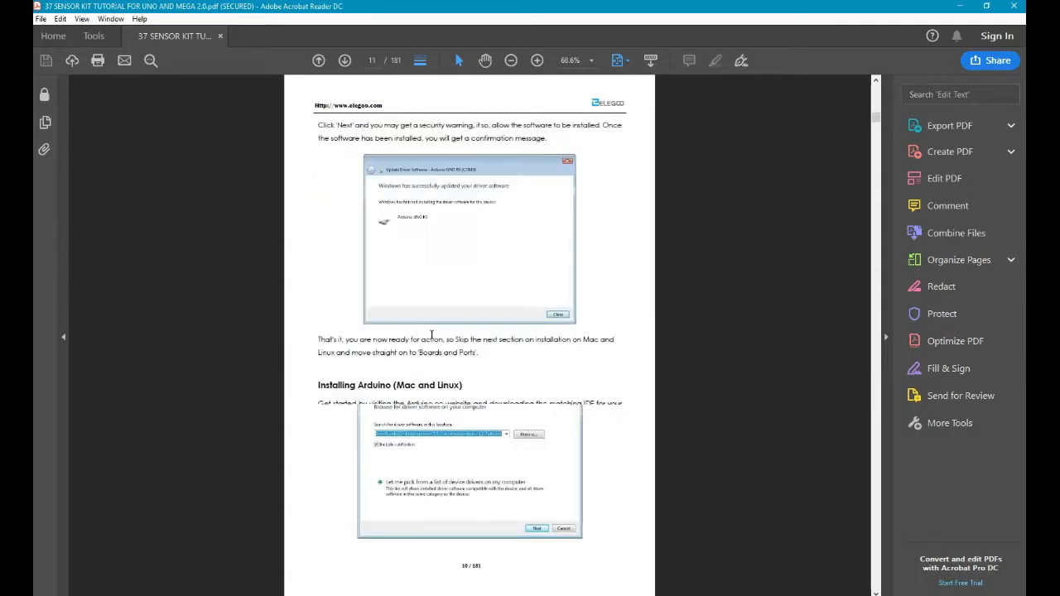
pyautogui.scroll(-3)
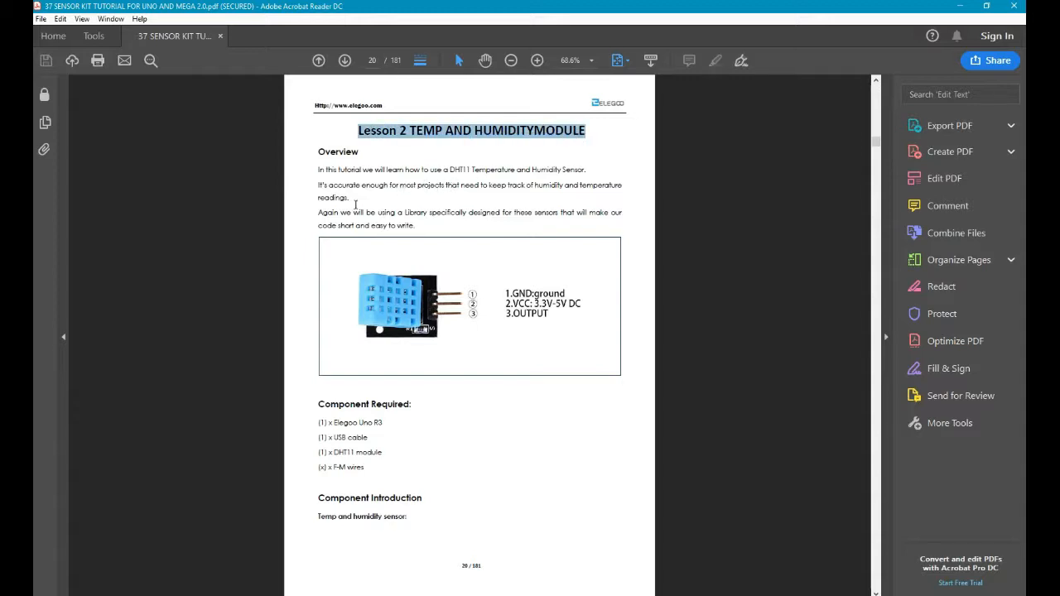
pyautogui.moveTo(381, 318)
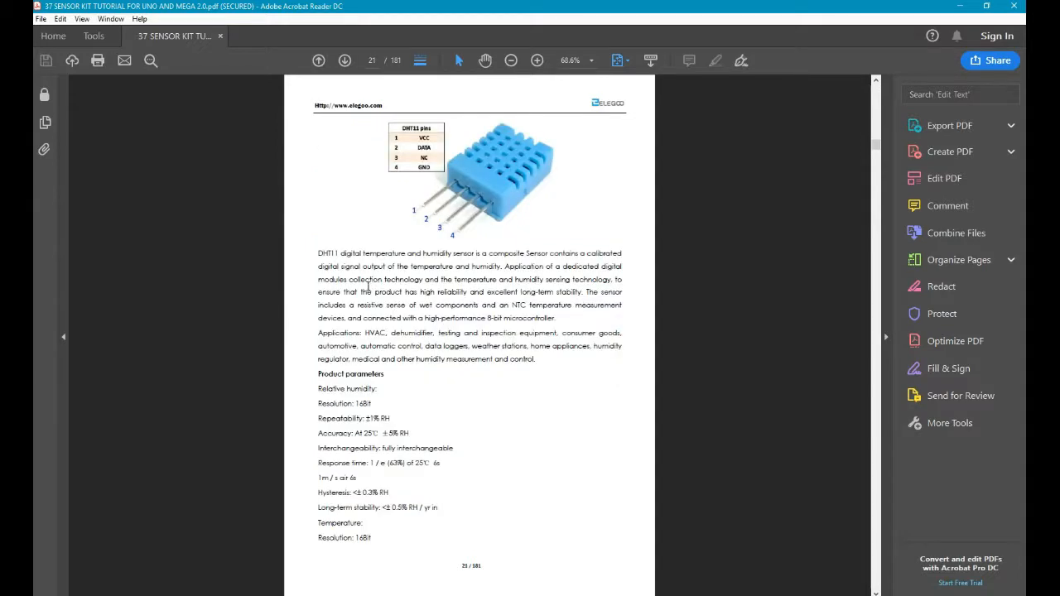
pyautogui.moveTo(428, 155)
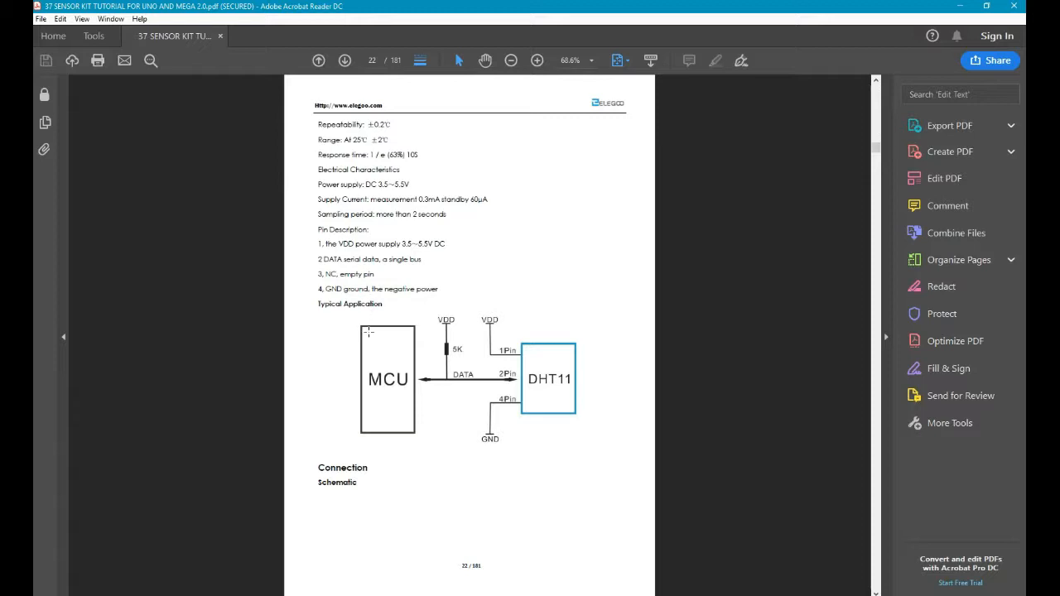
# Scroll through the DHT11 lesson's specification pages, then step back one page to the circuit page.
pyautogui.scroll(-3)
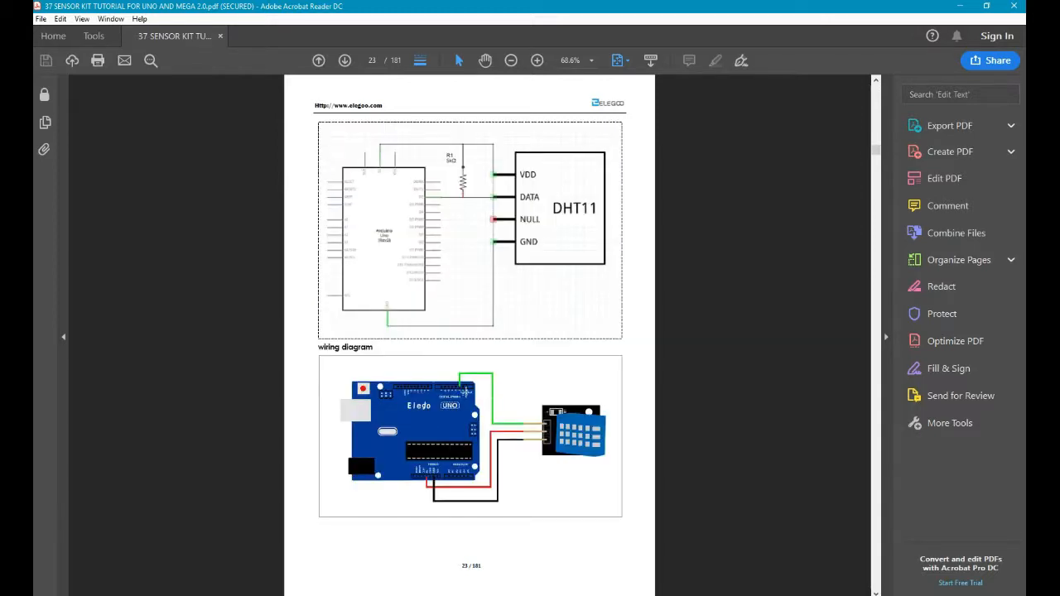
pyautogui.moveTo(517, 447)
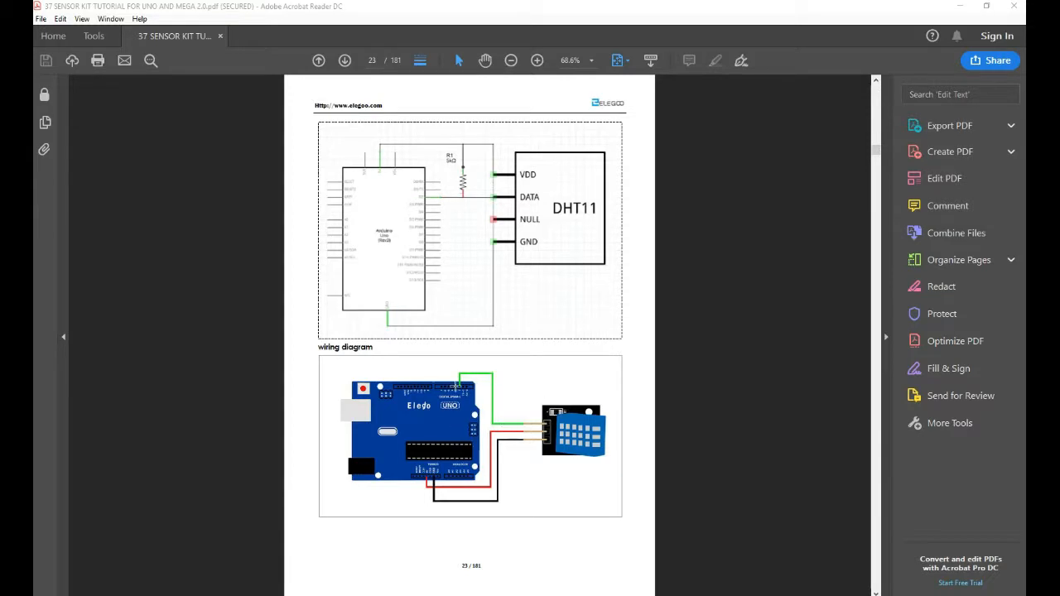
pyautogui.click(318, 59)
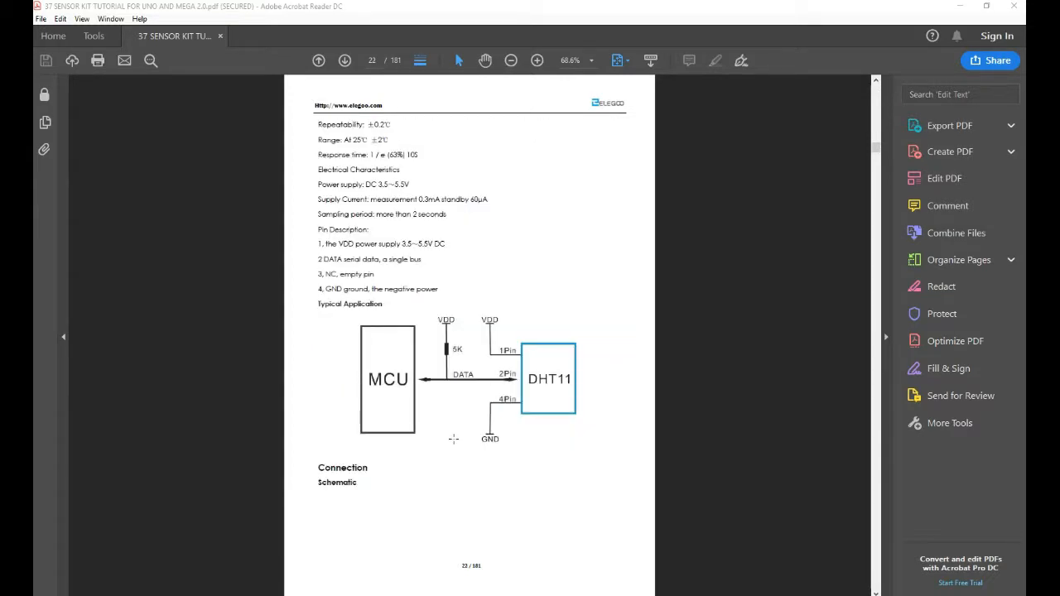
pyautogui.click(537, 59)
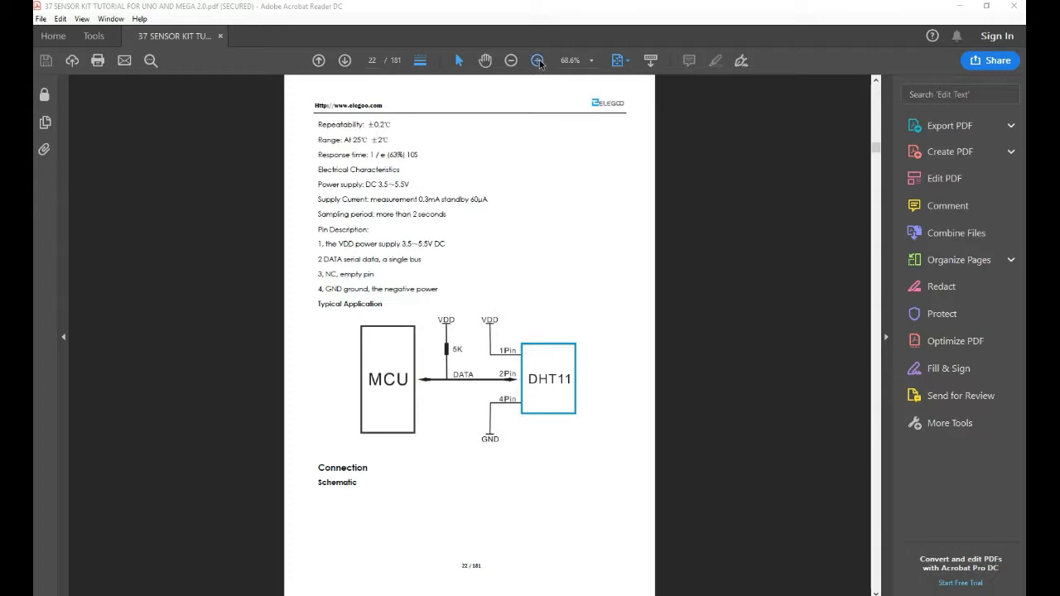
# Zoom to 125% and scroll through the DHT11 circuit, wiring diagrams and serial-monitor results.
pyautogui.click(537, 59)
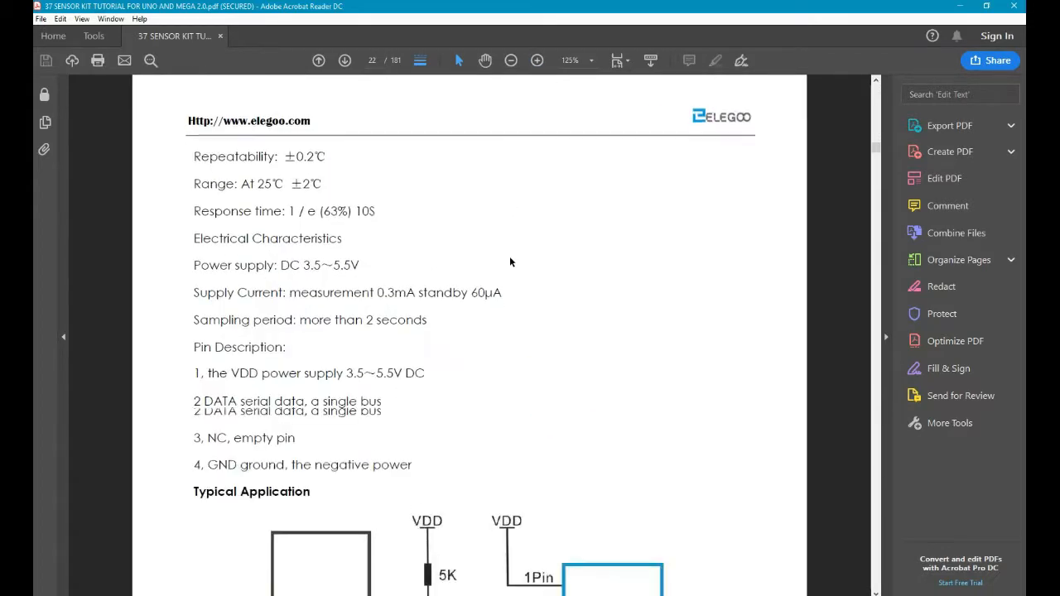
pyautogui.scroll(-3)
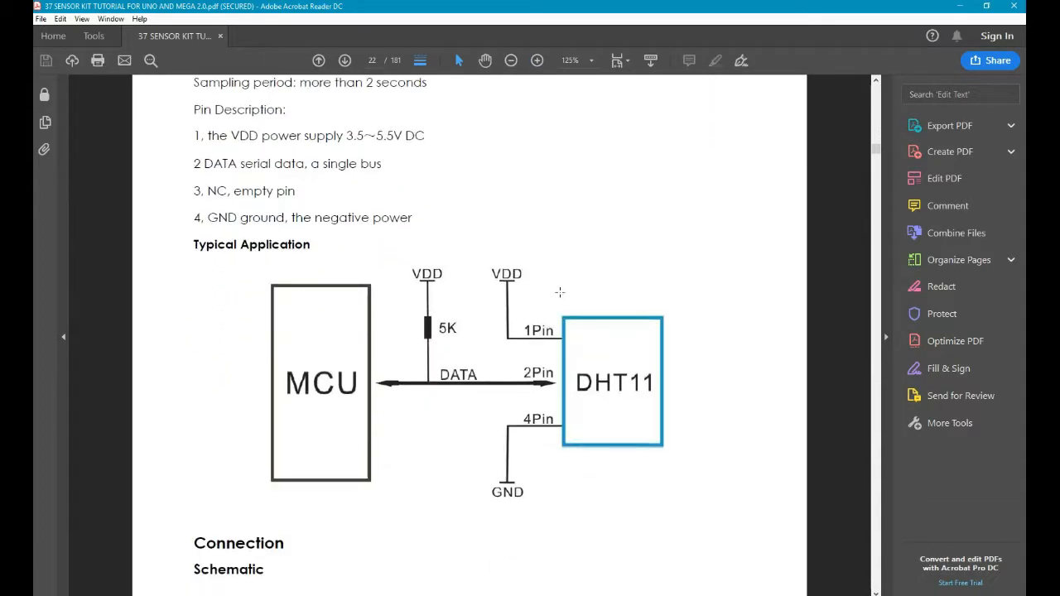
pyautogui.scroll(-3)
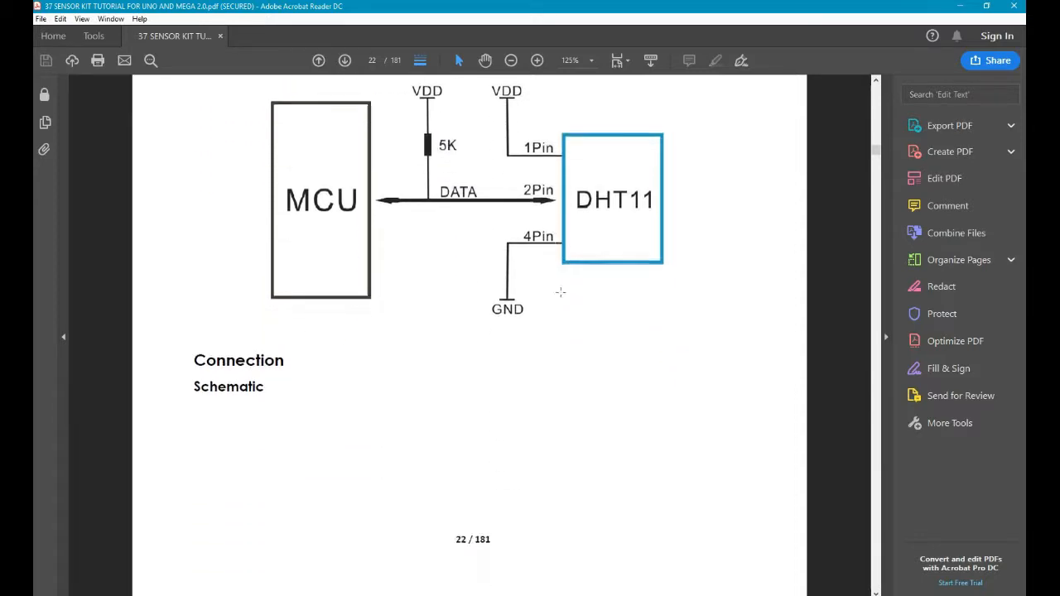
pyautogui.scroll(-3)
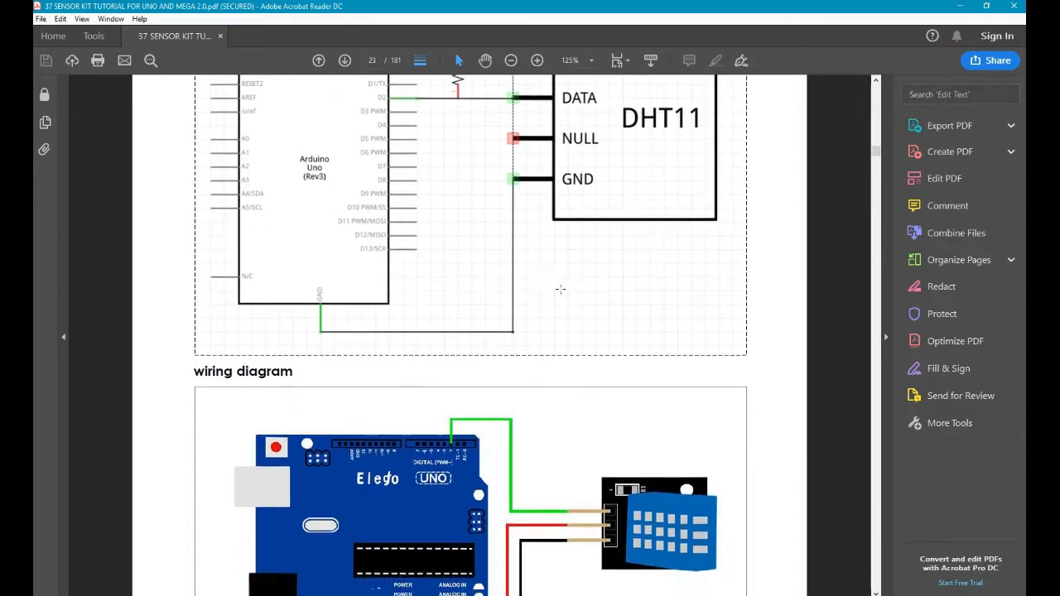
pyautogui.scroll(-3)
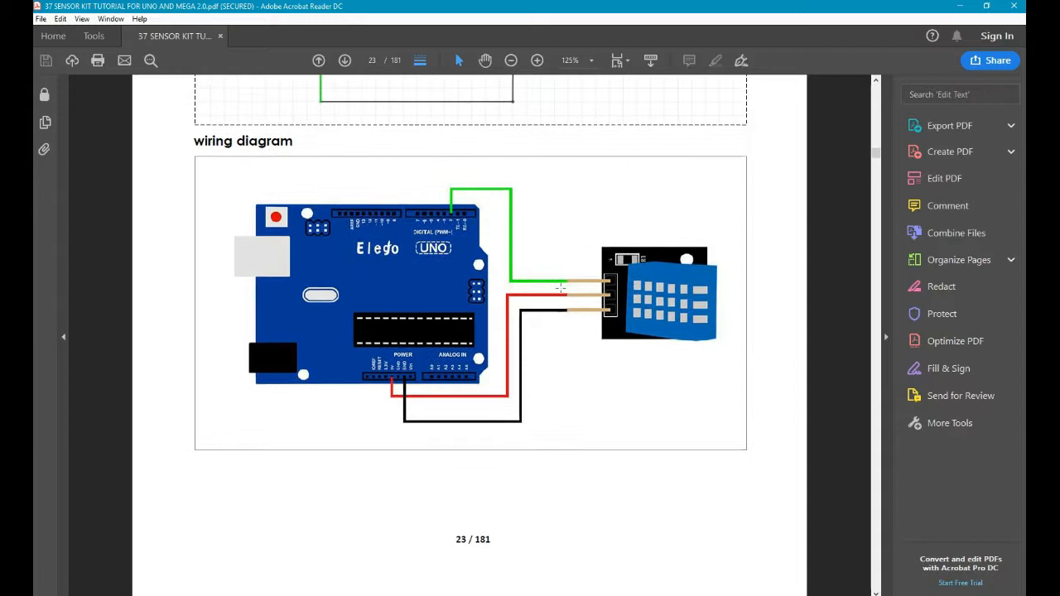
pyautogui.scroll(-3)
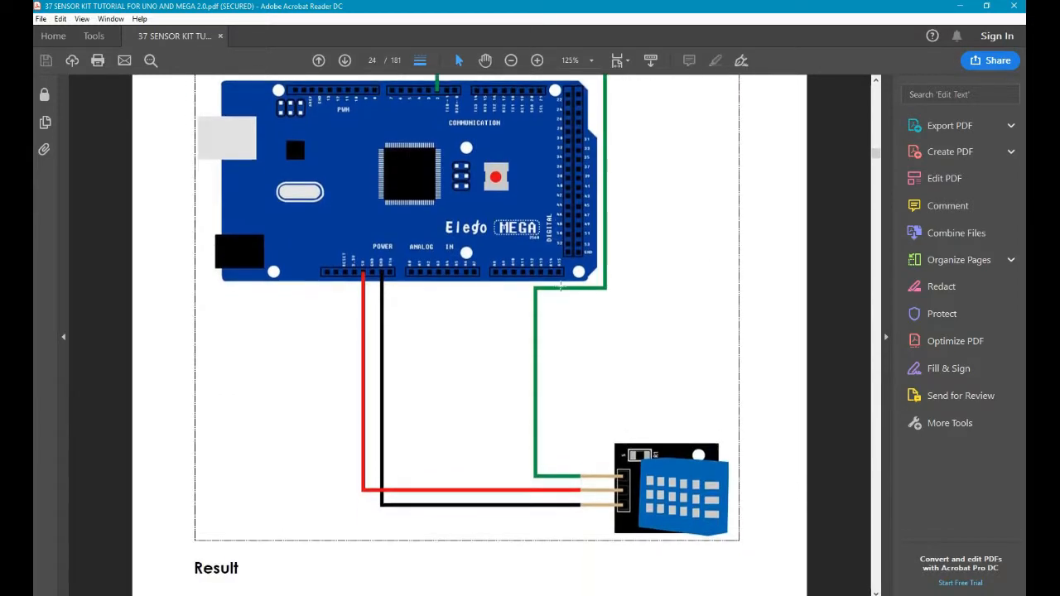
pyautogui.scroll(-3)
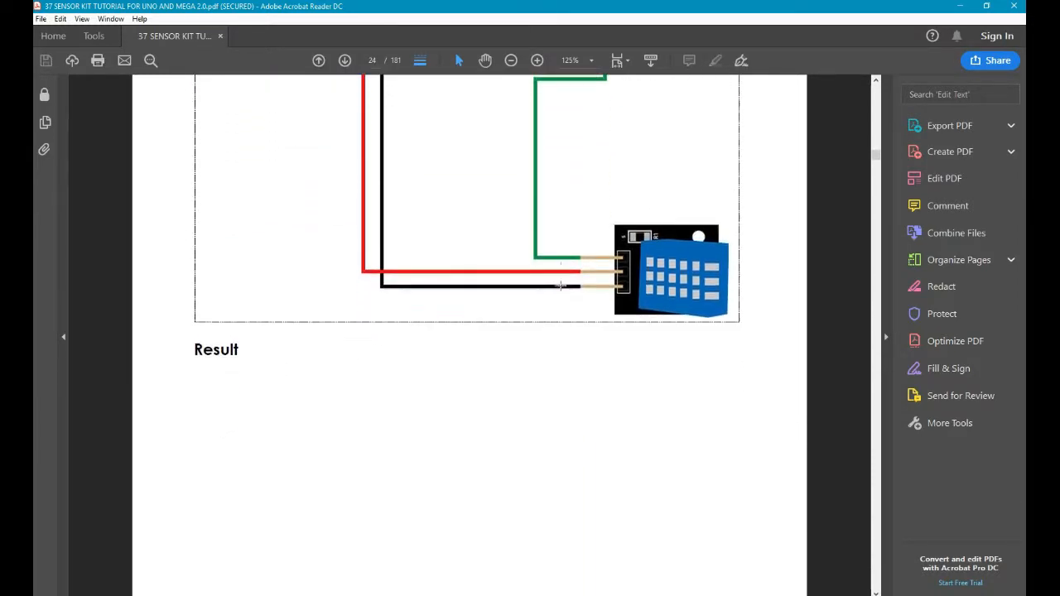
pyautogui.scroll(-3)
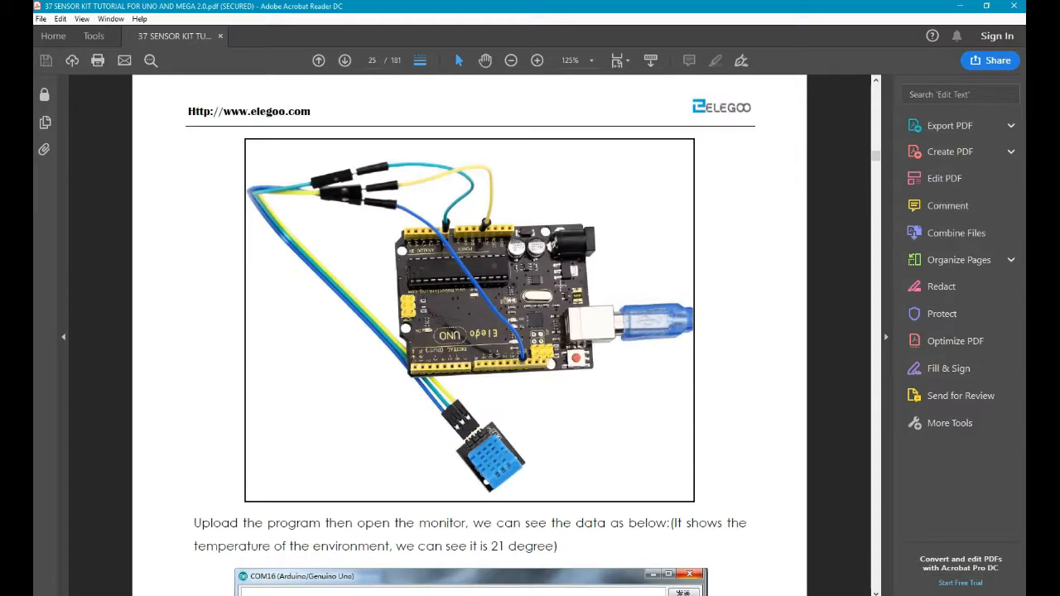
pyautogui.scroll(-3)
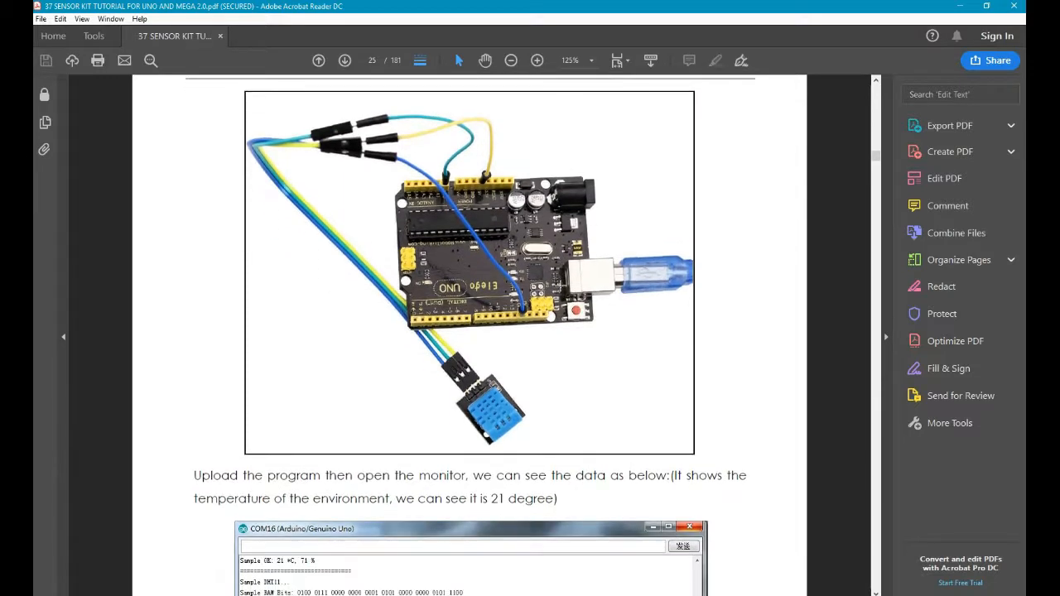
pyautogui.scroll(-3)
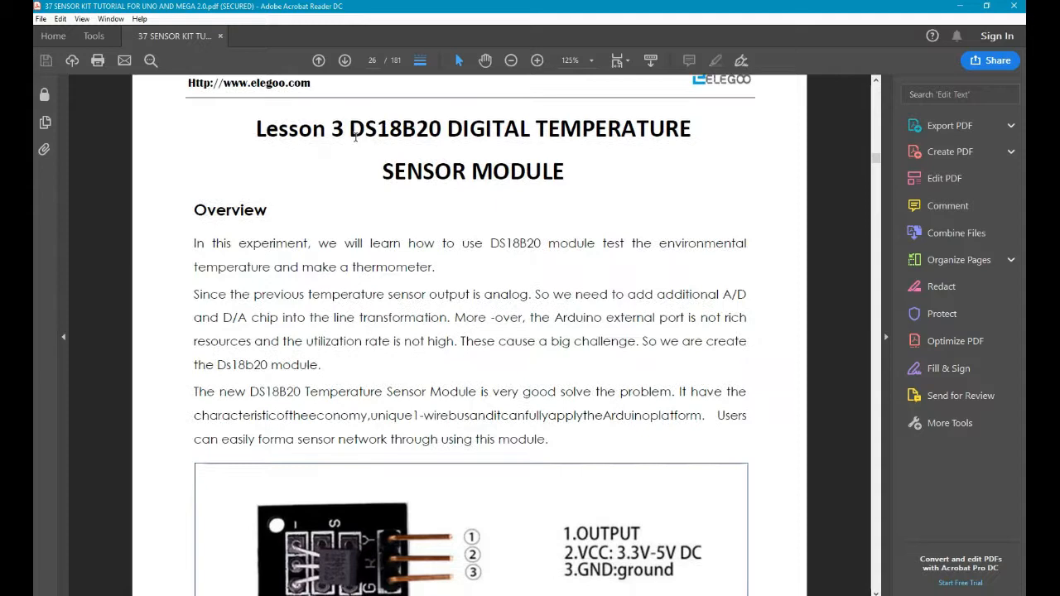
# Select the DS18B20 lesson title and highlight its +125 degree upper temperature limit.
pyautogui.moveTo(349, 129); pyautogui.dragTo(689, 129)
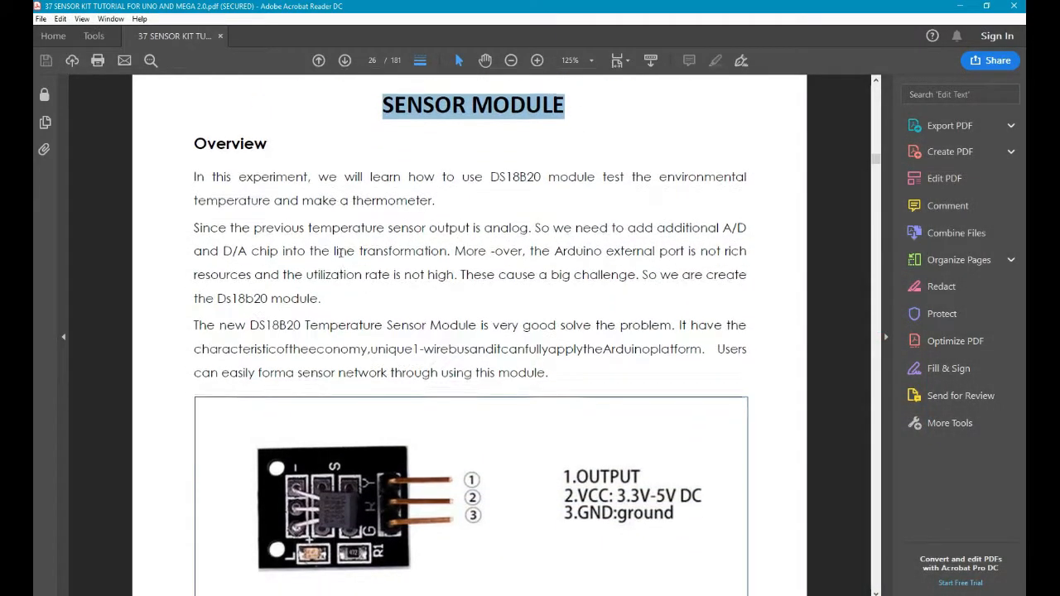
pyautogui.scroll(-3)
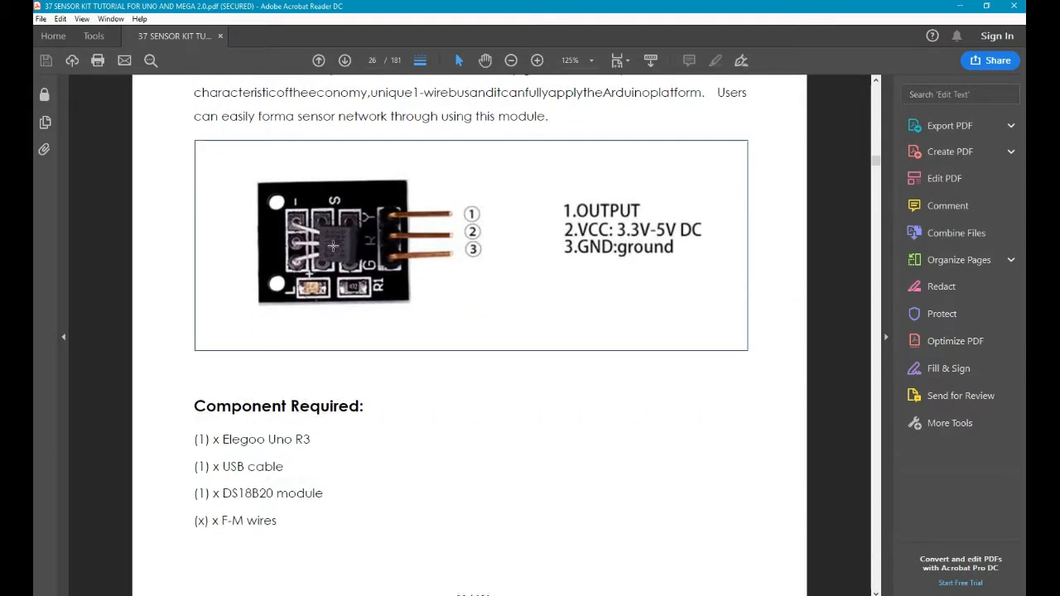
pyautogui.scroll(-3)
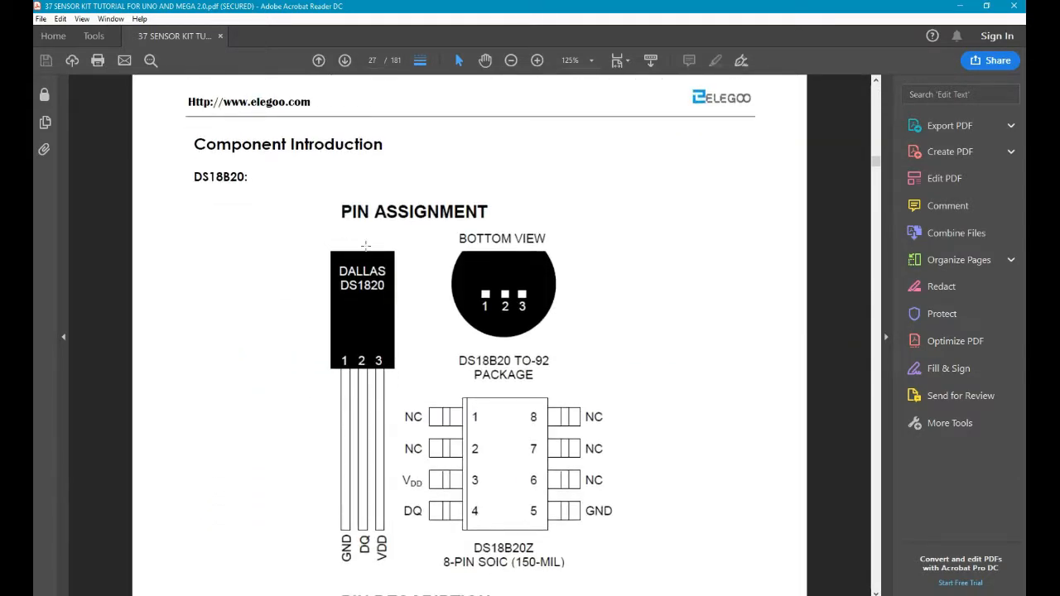
pyautogui.scroll(-3)
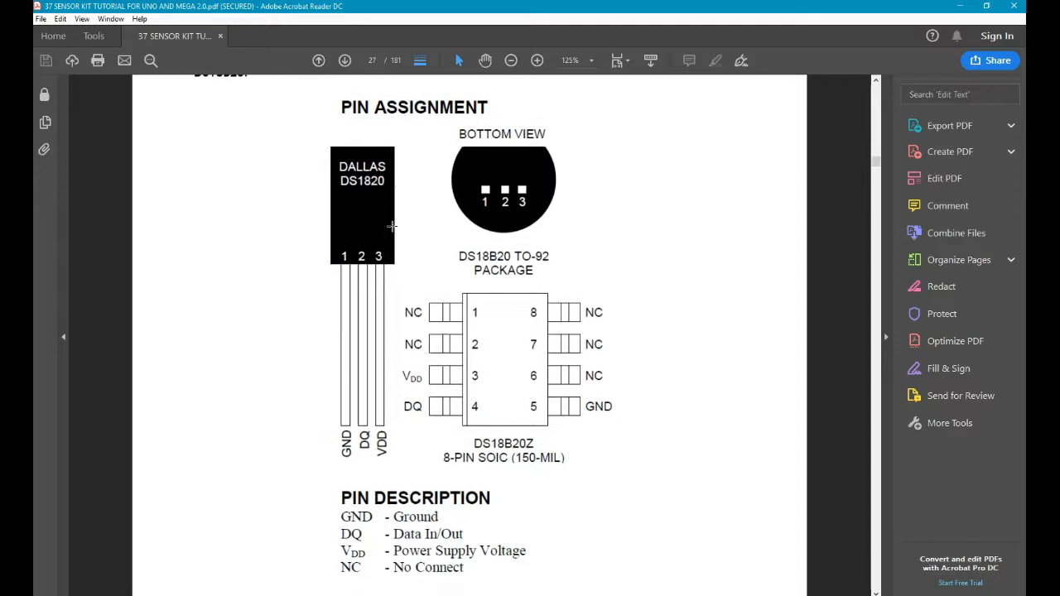
pyautogui.scroll(-3)
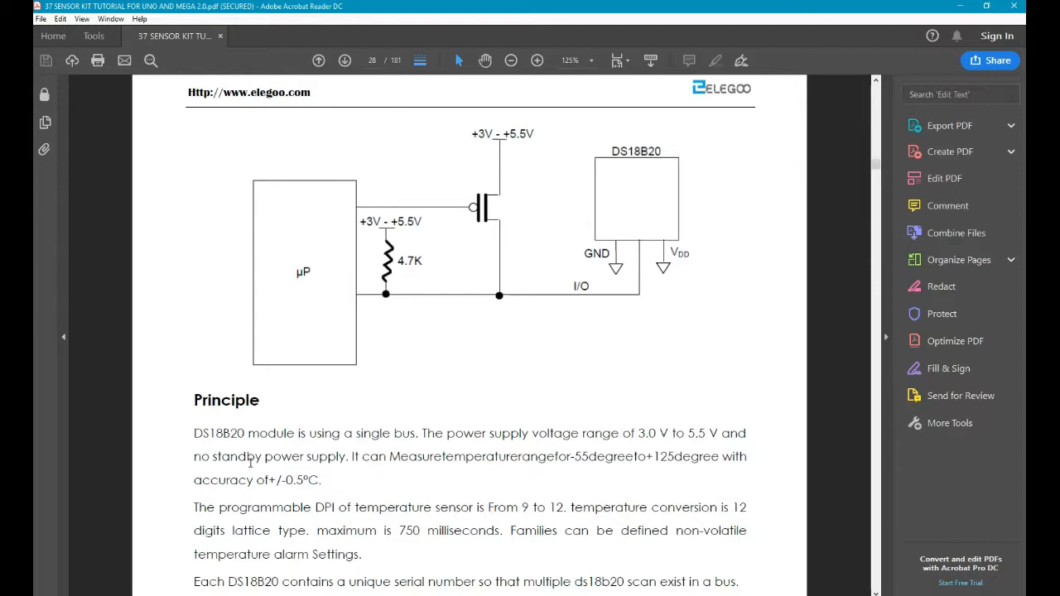
pyautogui.moveTo(583, 464)
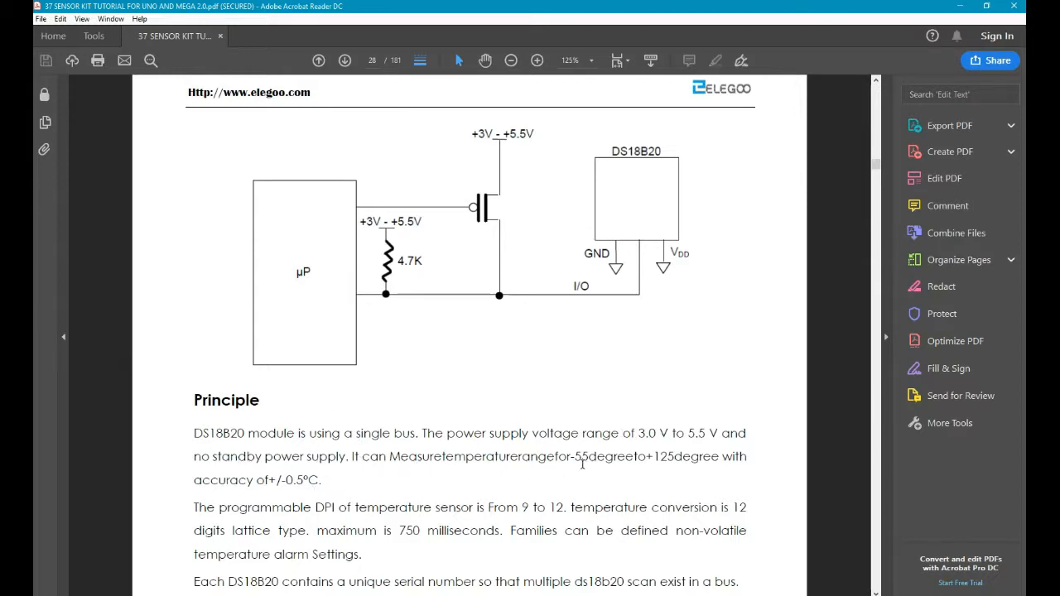
pyautogui.doubleClick(580, 457)
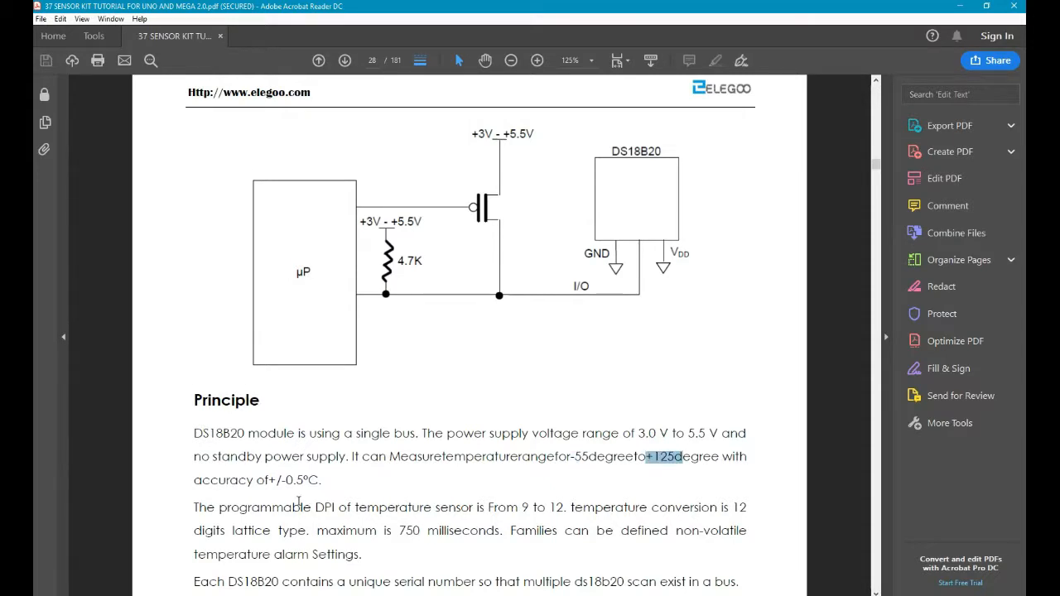
# Scroll through the DS18B20 schematic and Mega wiring diagram pages.
pyautogui.scroll(-3)
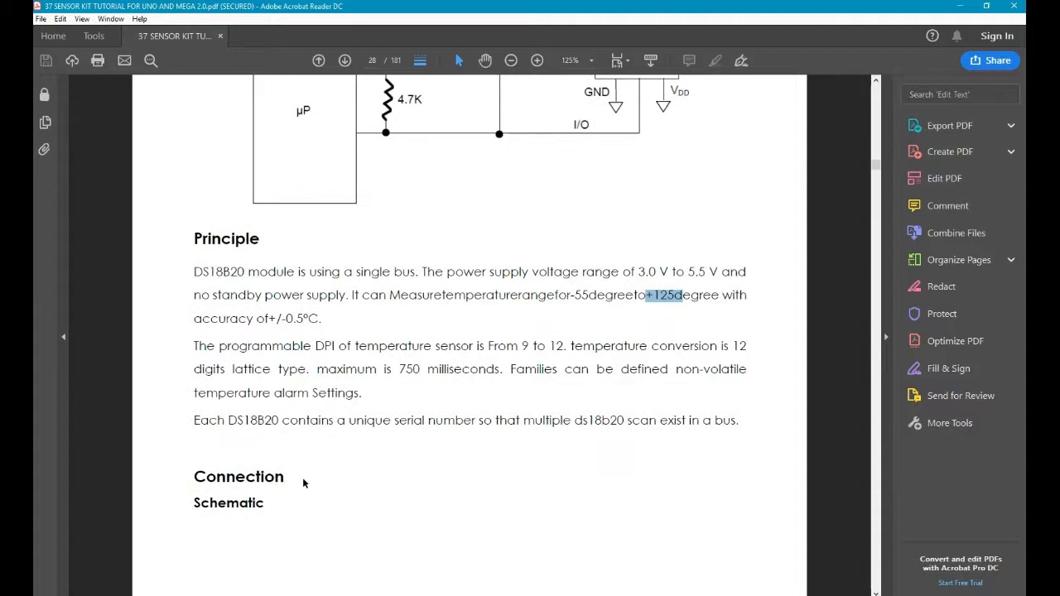
pyautogui.scroll(-3)
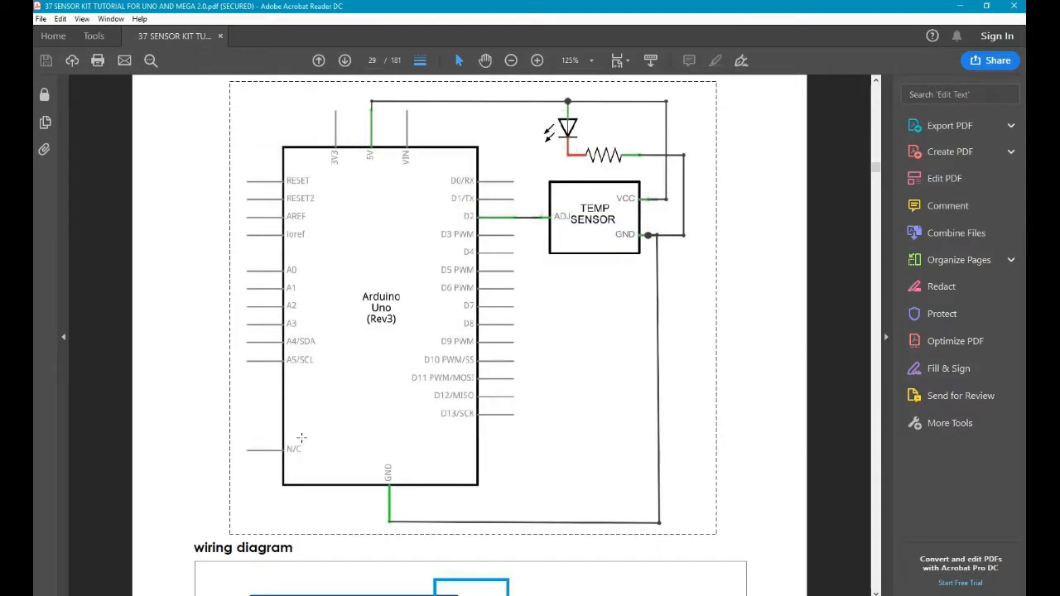
pyautogui.scroll(-3)
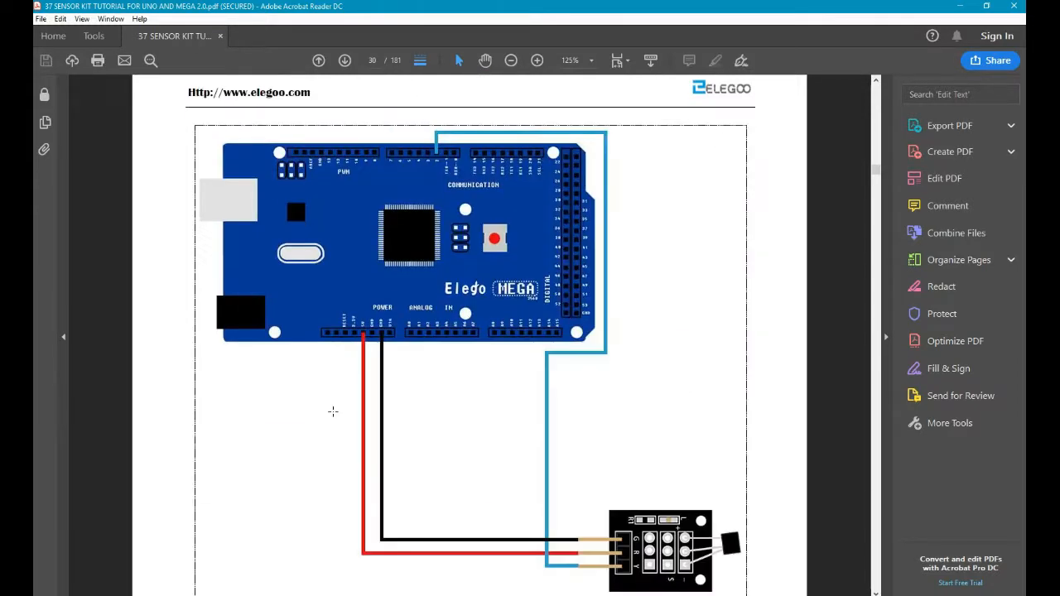
pyautogui.scroll(-3)
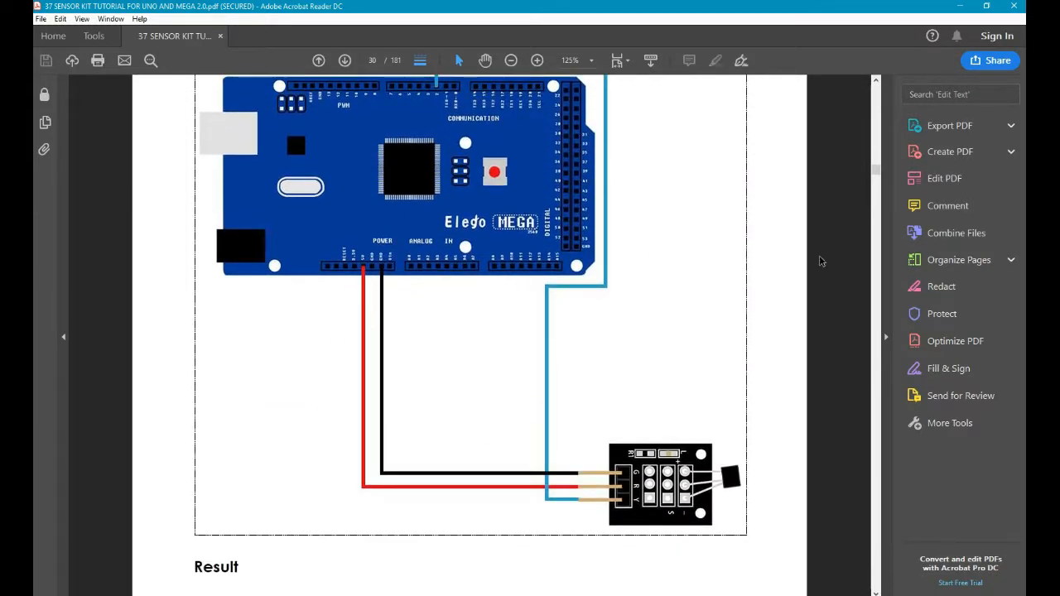
pyautogui.scroll(-3)
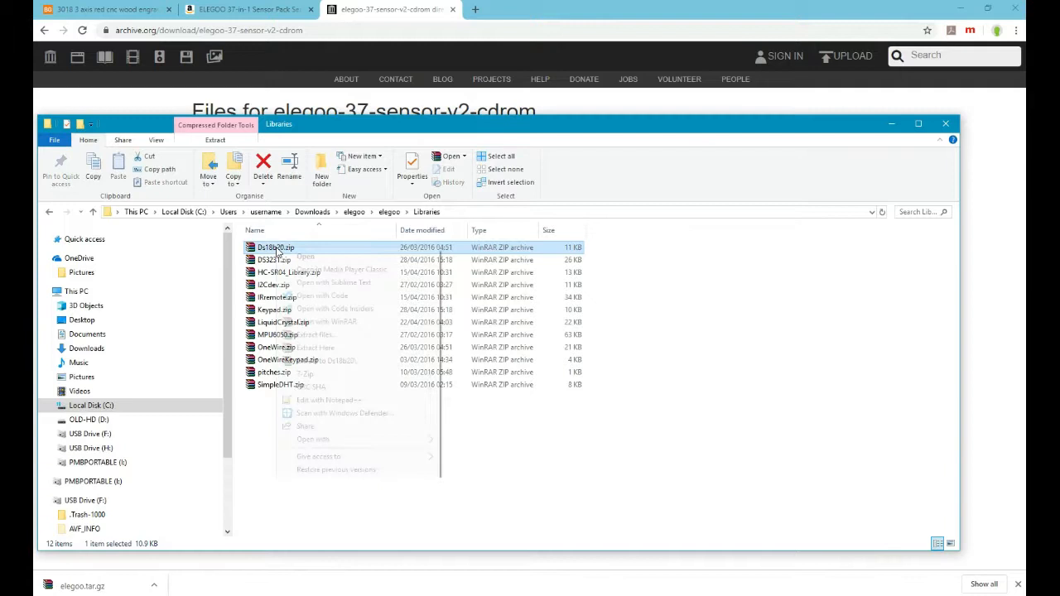
# Extract DS18B20.zip, enter the Ds18b20 folder and open README.TXT in WordPad.
pyautogui.click(288, 360)
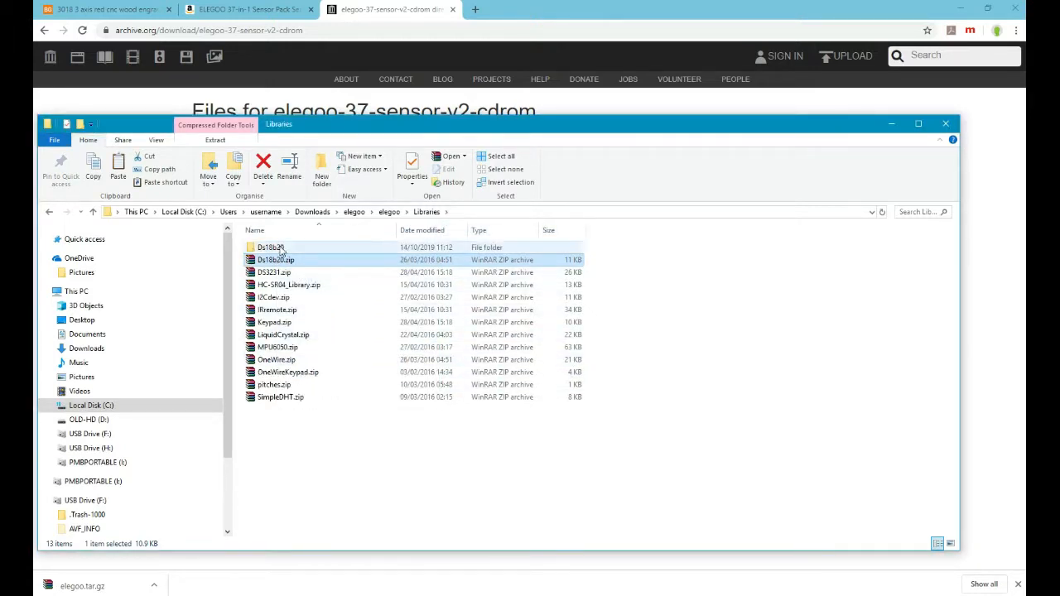
pyautogui.doubleClick(272, 247)
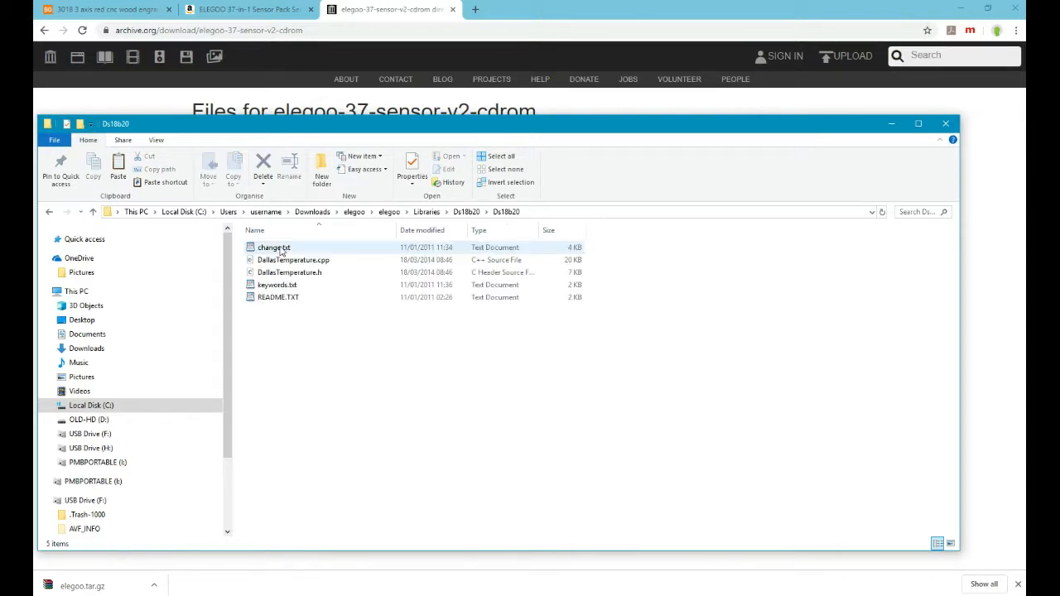
pyautogui.click(278, 299)
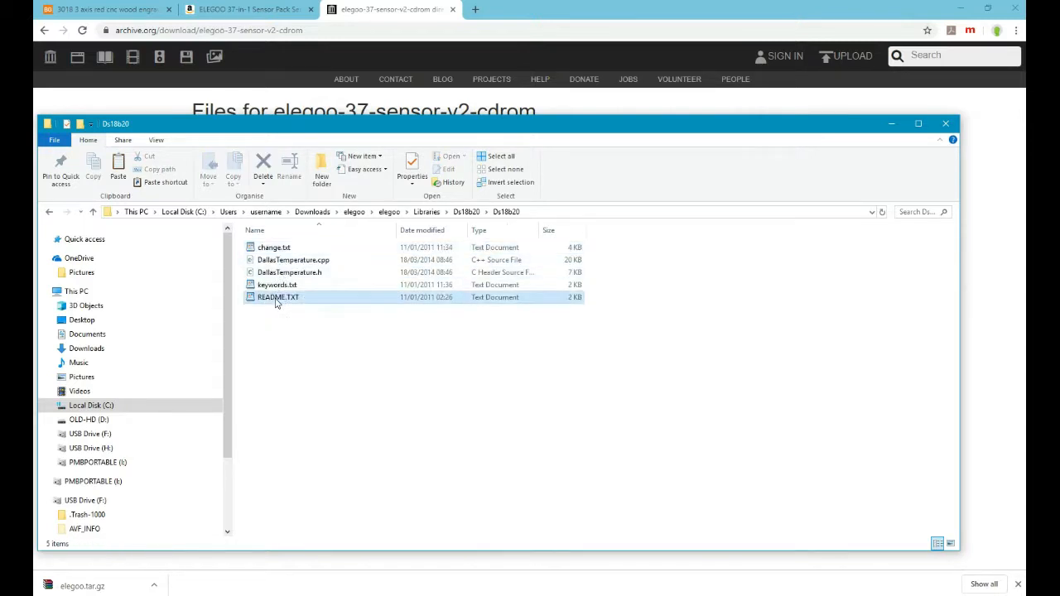
pyautogui.doubleClick(278, 296)
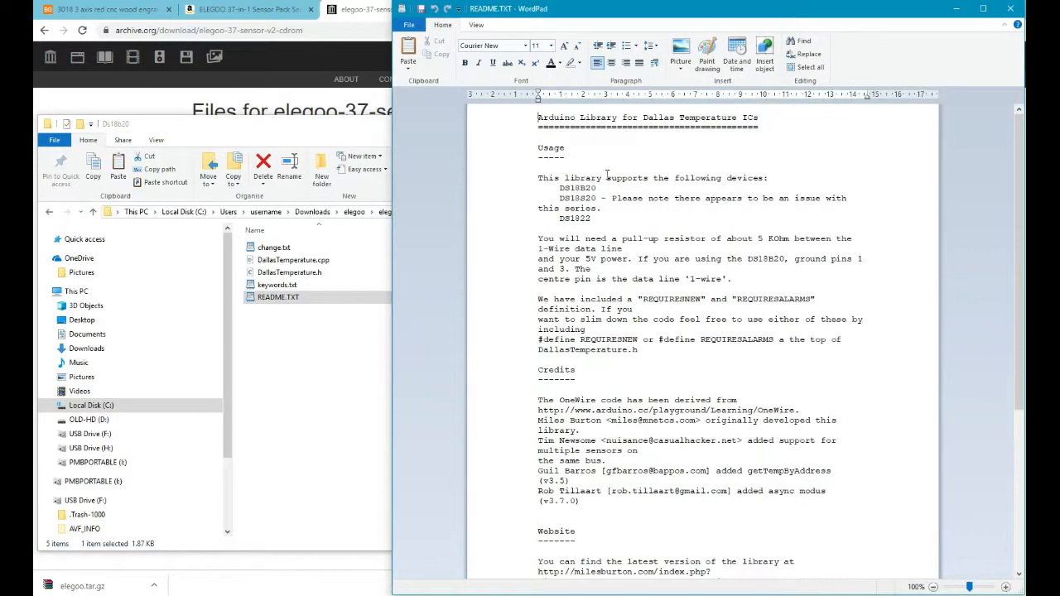
# Read the README in WordPad, highlighting the OneWire source web address.
pyautogui.moveTo(536, 177); pyautogui.dragTo(606, 197)
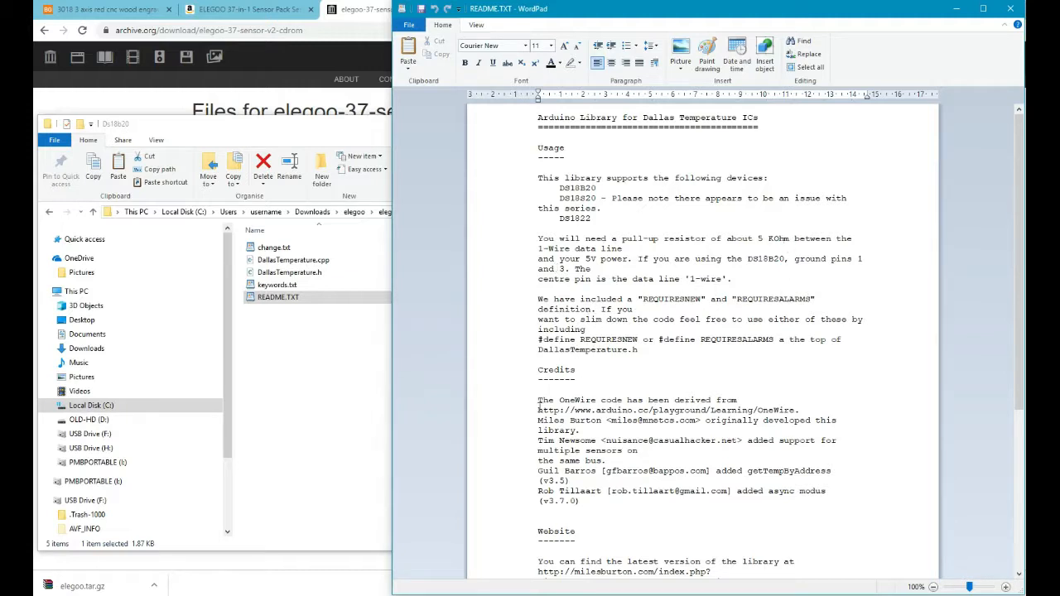
pyautogui.doubleClick(550, 411)
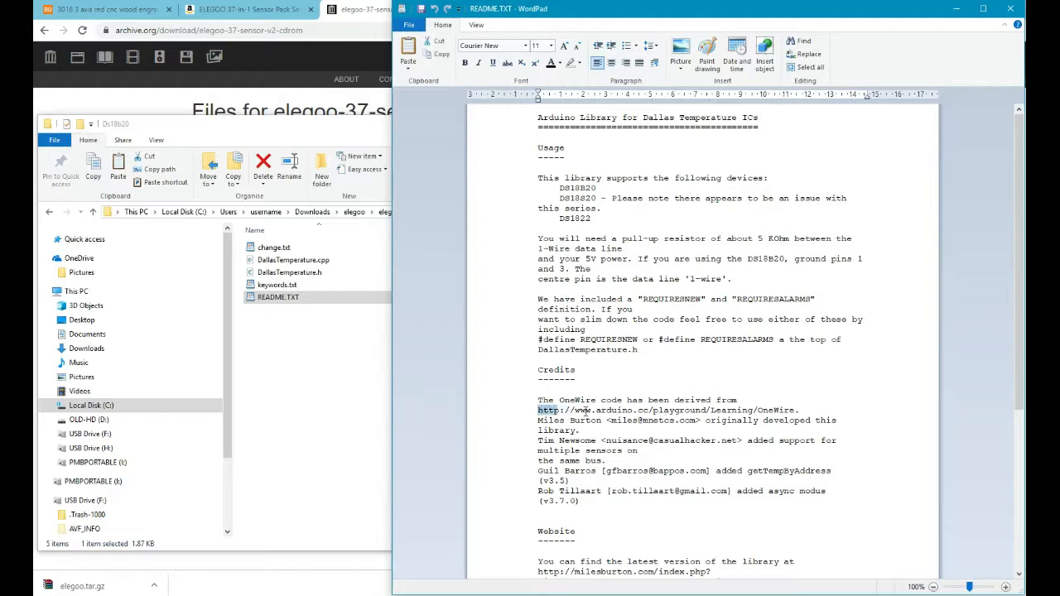
pyautogui.scroll(-3)
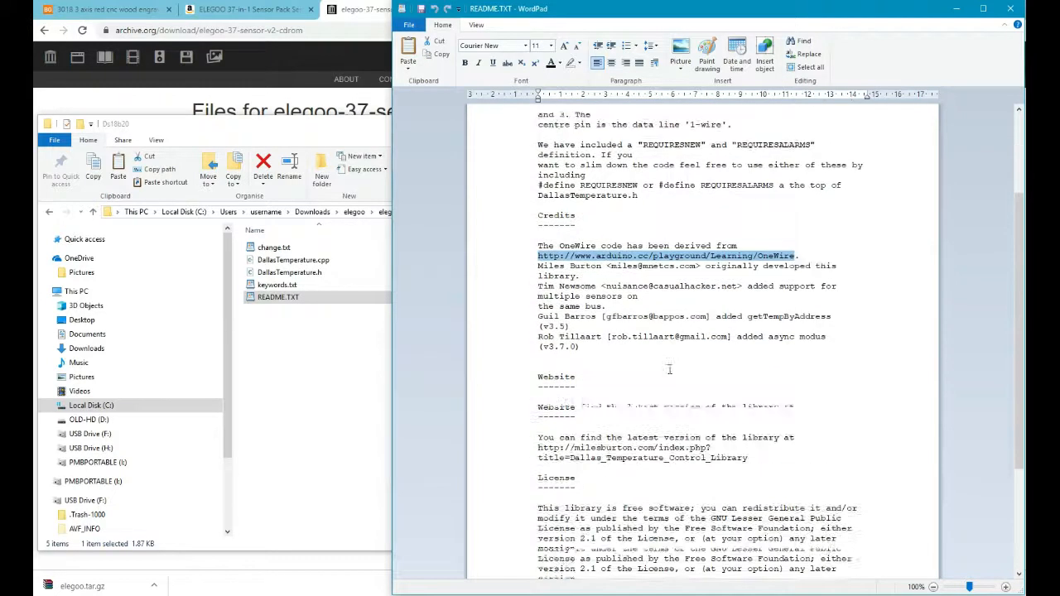
pyautogui.scroll(-3)
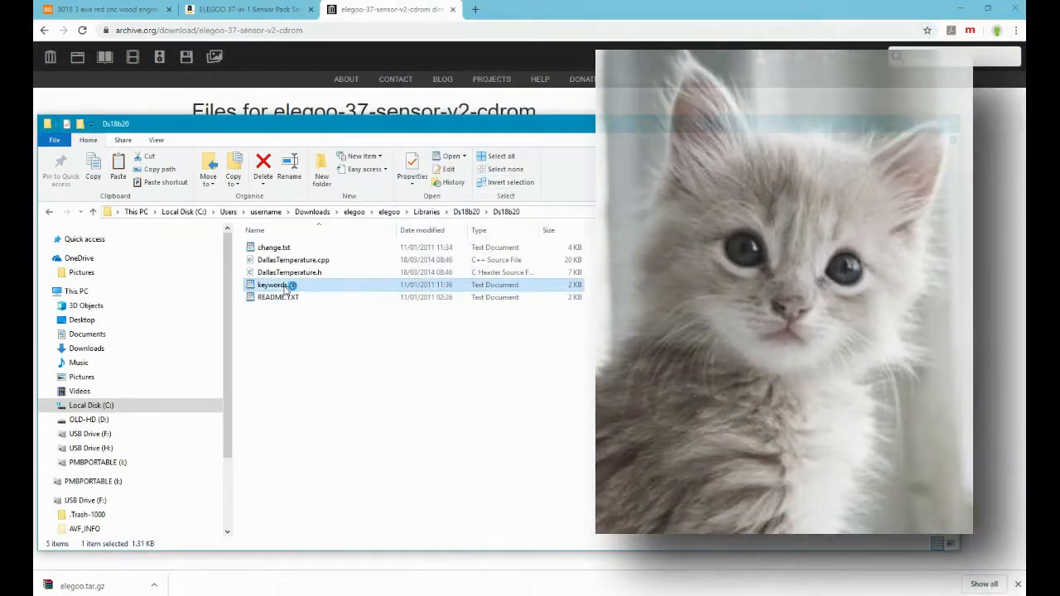
# Read the library's keywords.txt and change.txt files in WordPad.
pyautogui.doubleClick(273, 285)
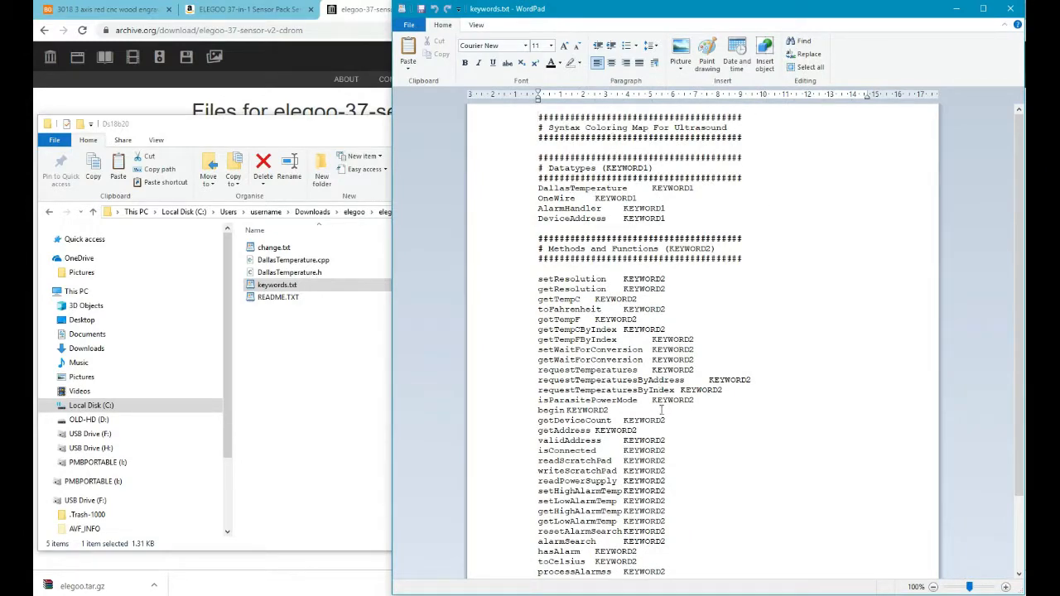
pyautogui.scroll(-3)
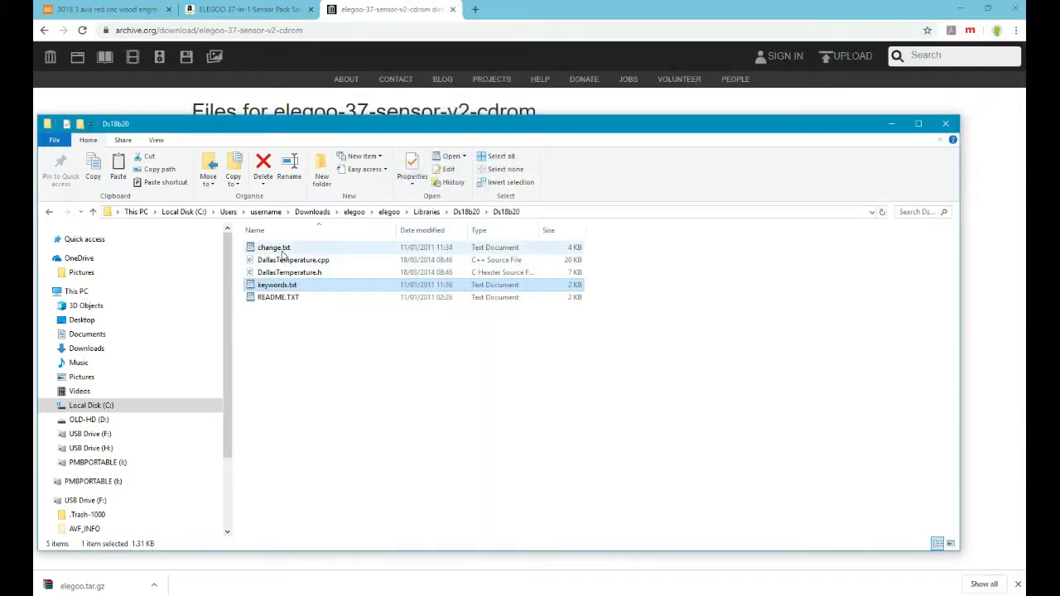
pyautogui.doubleClick(273, 247)
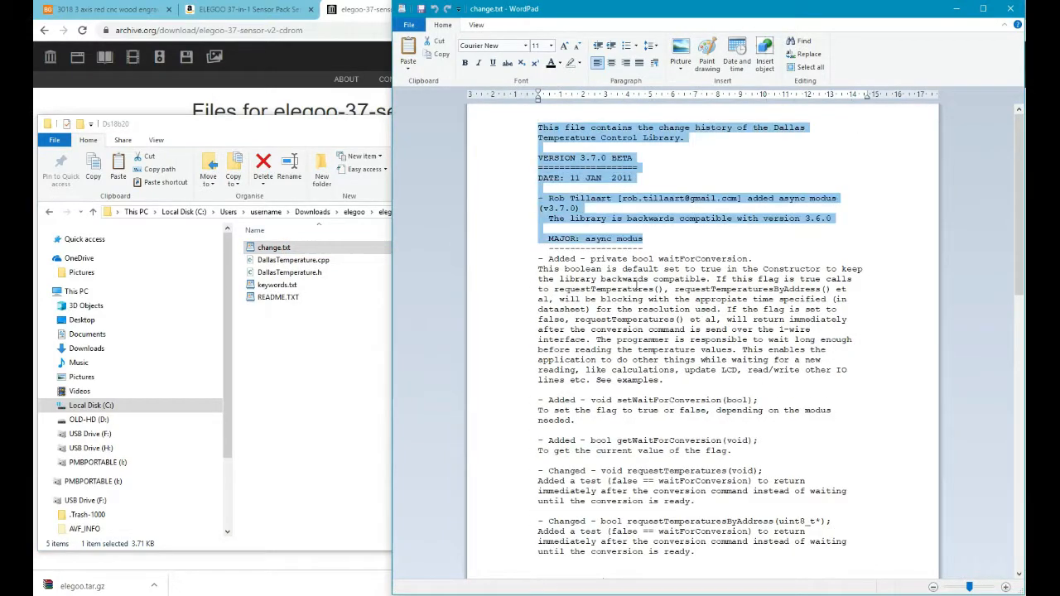
pyautogui.scroll(-3)
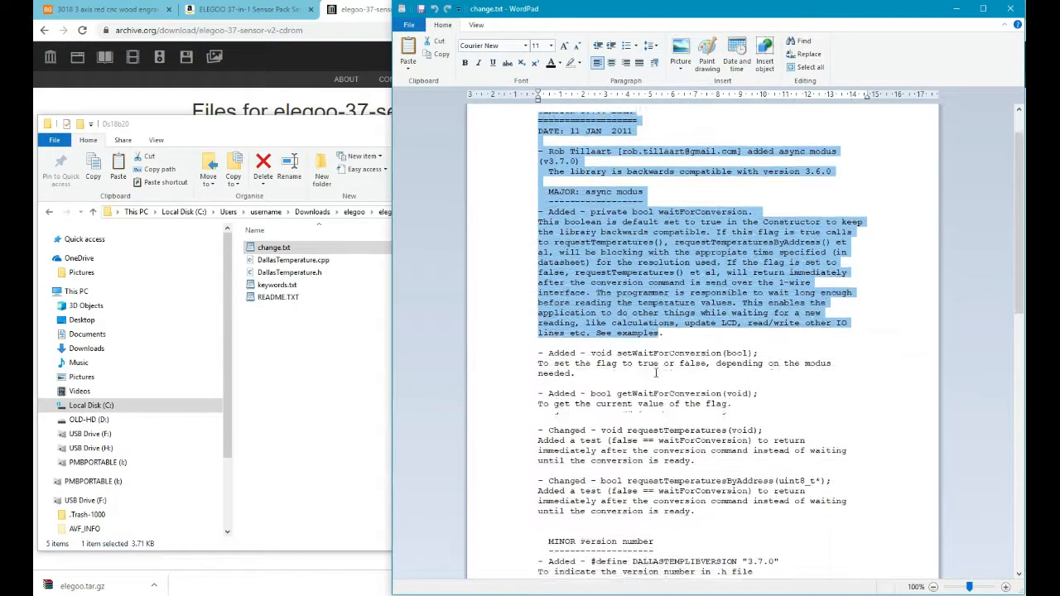
pyautogui.scroll(-3)
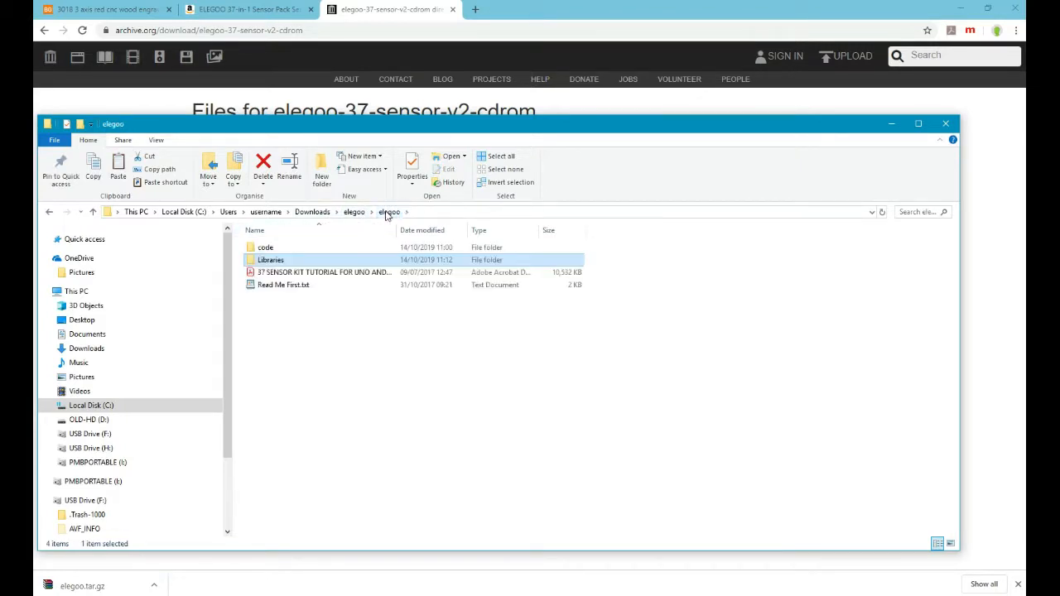
# Enter the code folder and the temperature and humidity lesson folder holding the DHT11 sketch.
pyautogui.doubleClick(265, 247)
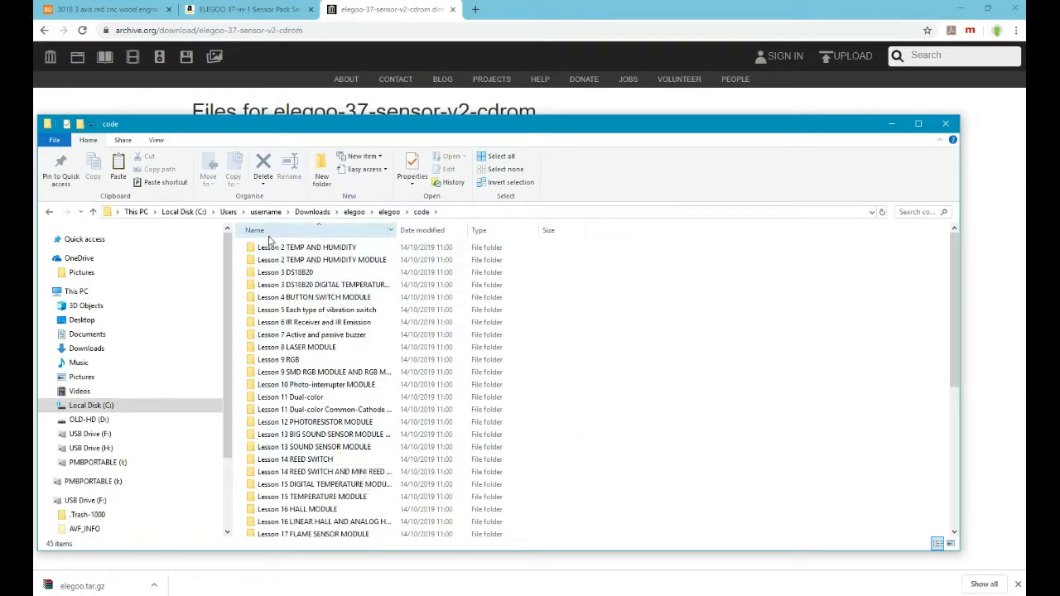
pyautogui.click(308, 247)
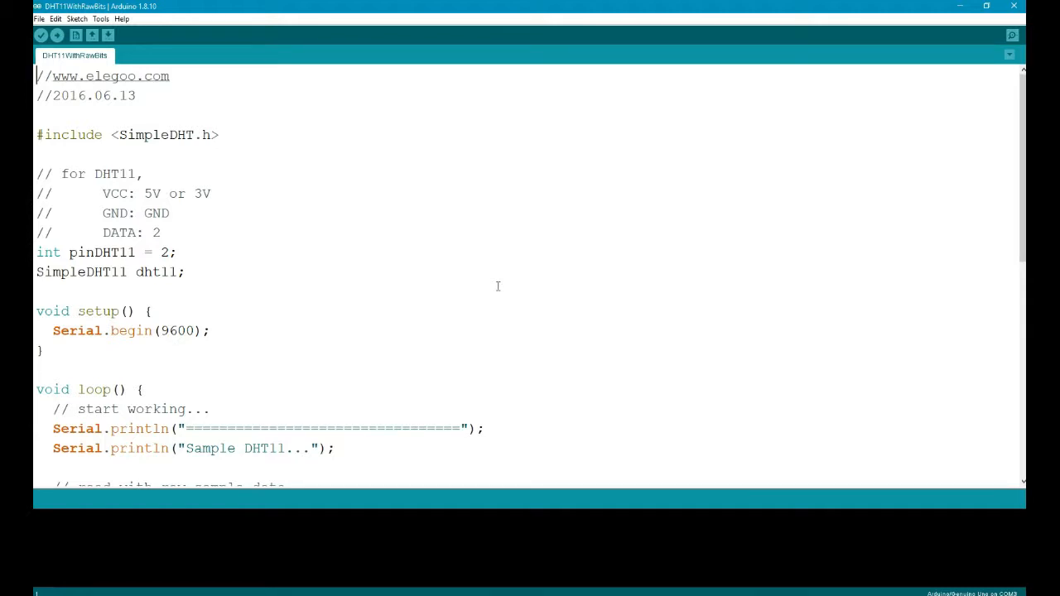
pyautogui.moveTo(76, 91)
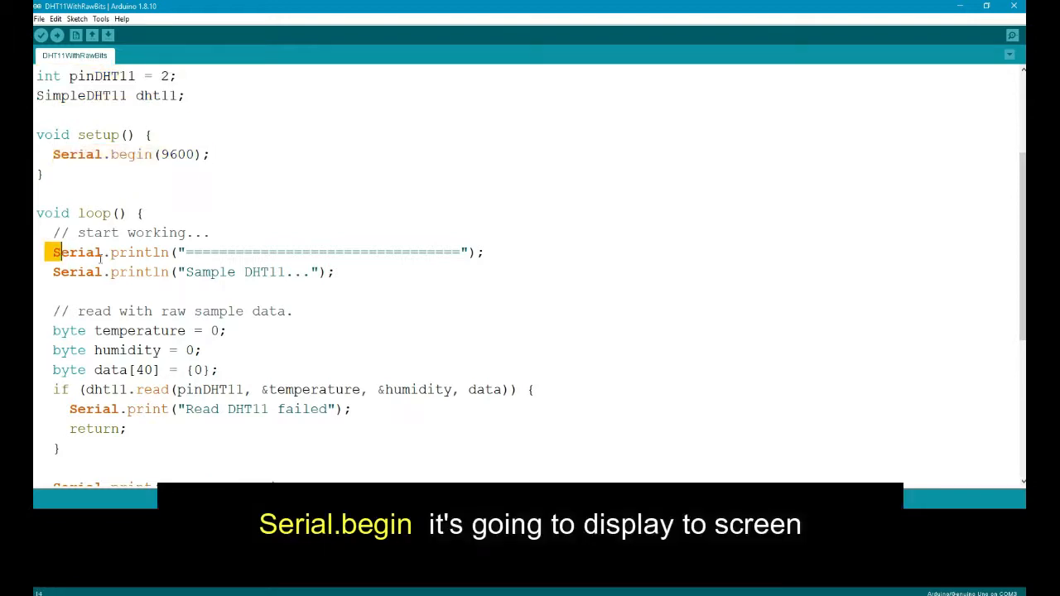
# Highlight the humidity variable in the DHT11 sketch and scroll through its loop and delay.
pyautogui.moveTo(53, 252); pyautogui.dragTo(334, 271)
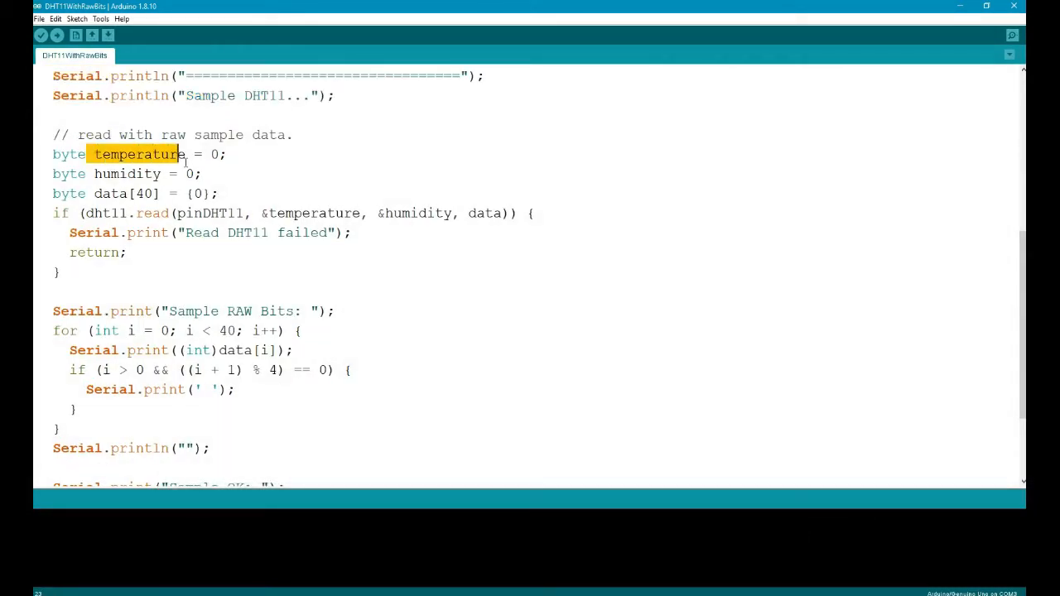
pyautogui.doubleClick(130, 174)
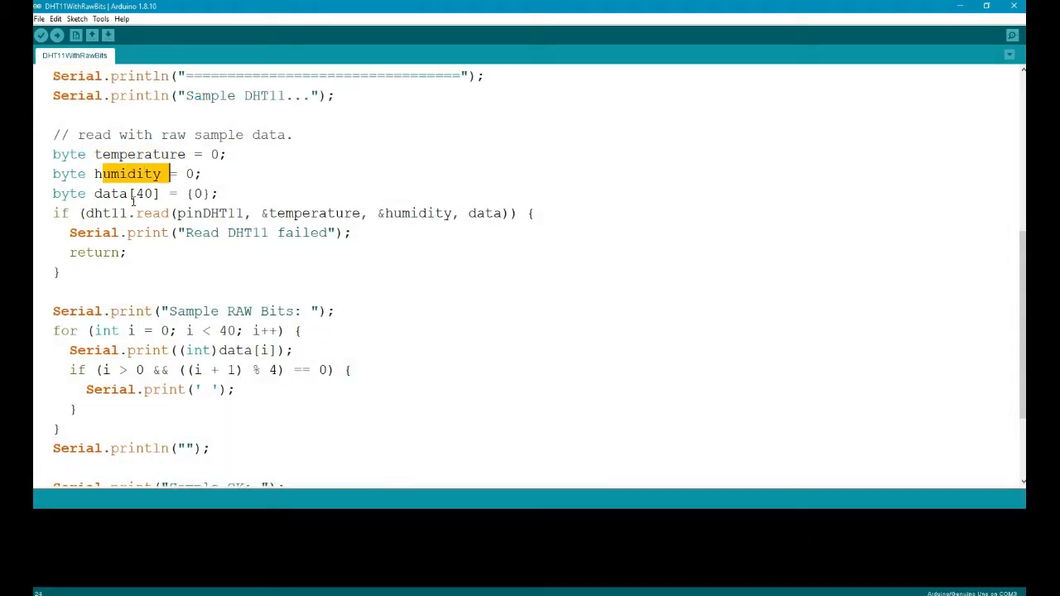
pyautogui.moveTo(264, 219)
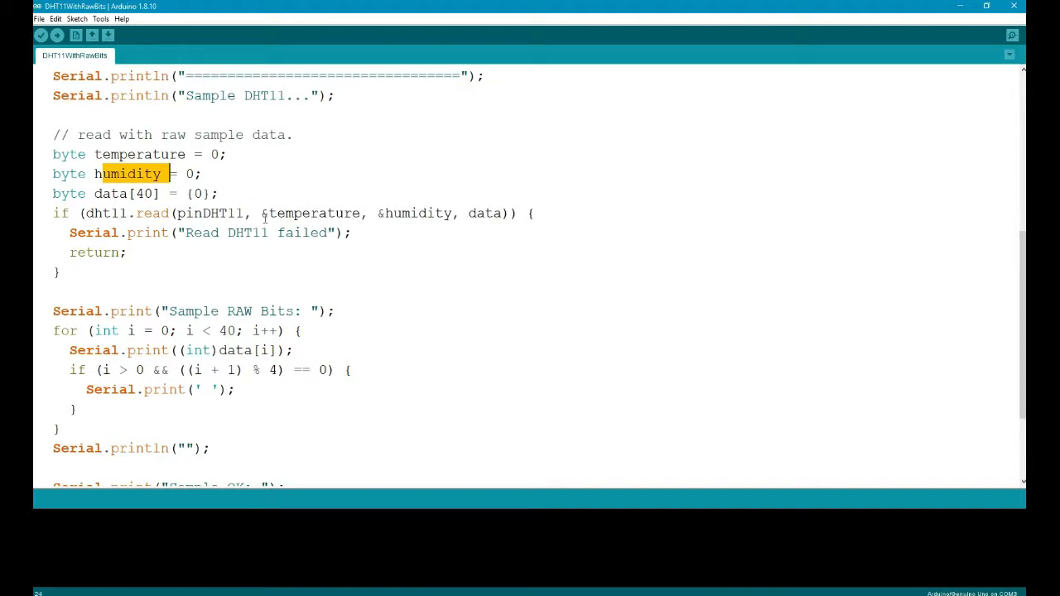
pyautogui.moveTo(198, 295)
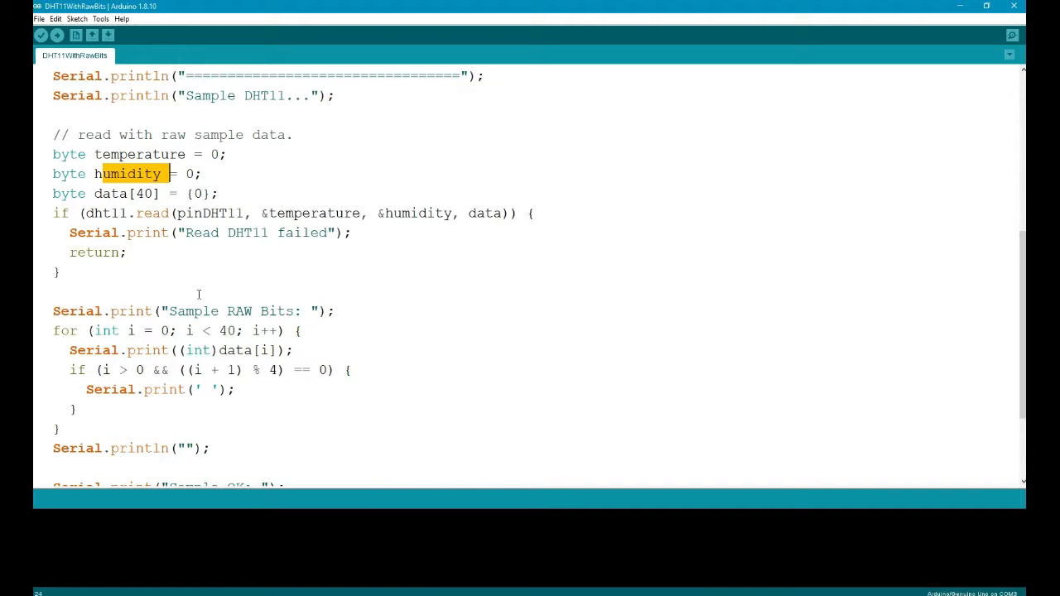
pyautogui.scroll(-3)
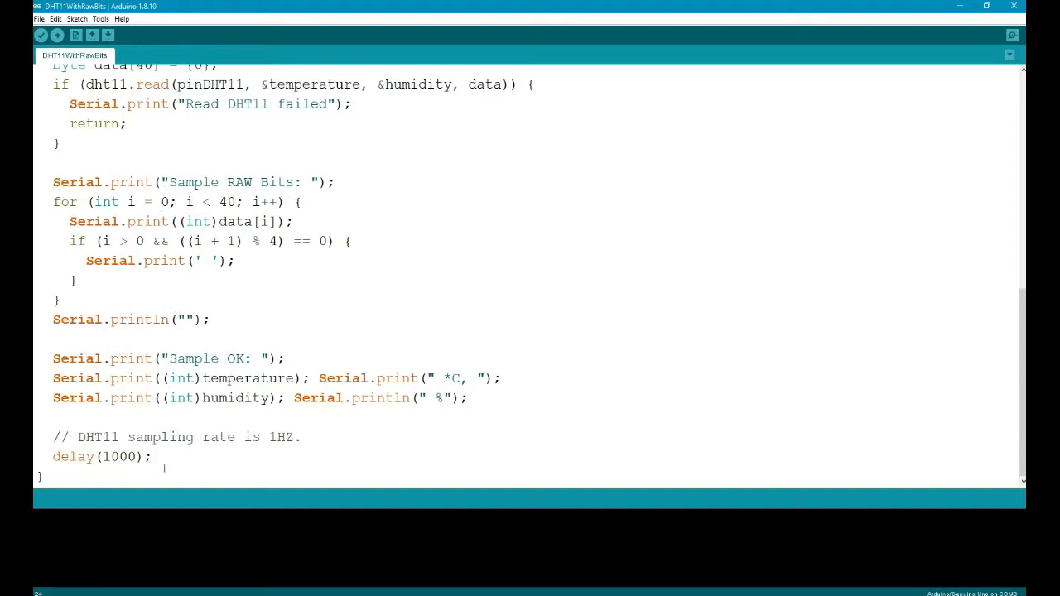
pyautogui.moveTo(149, 457)
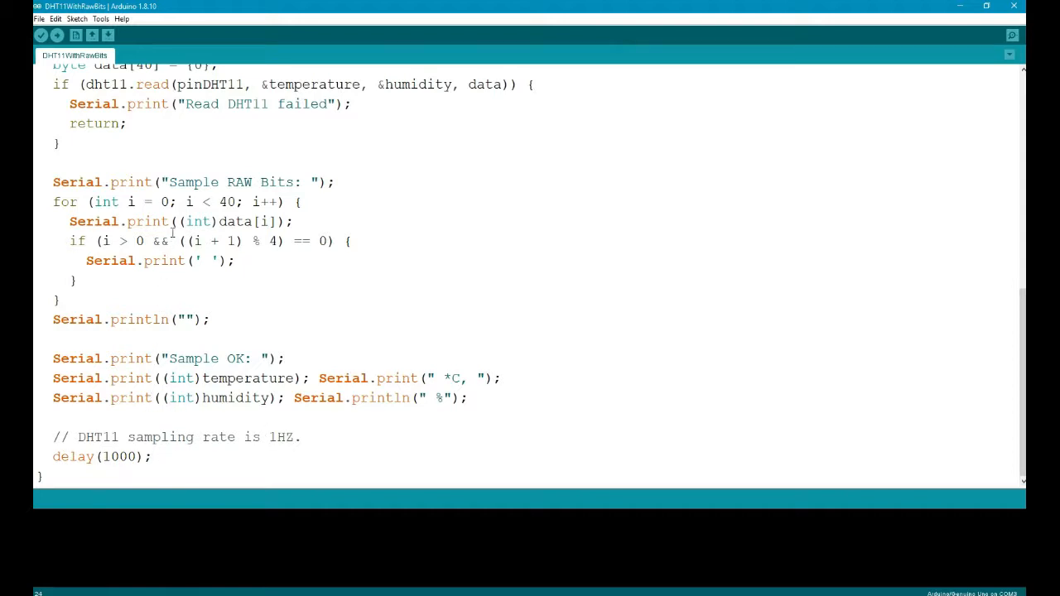
pyautogui.moveTo(1013, 6)
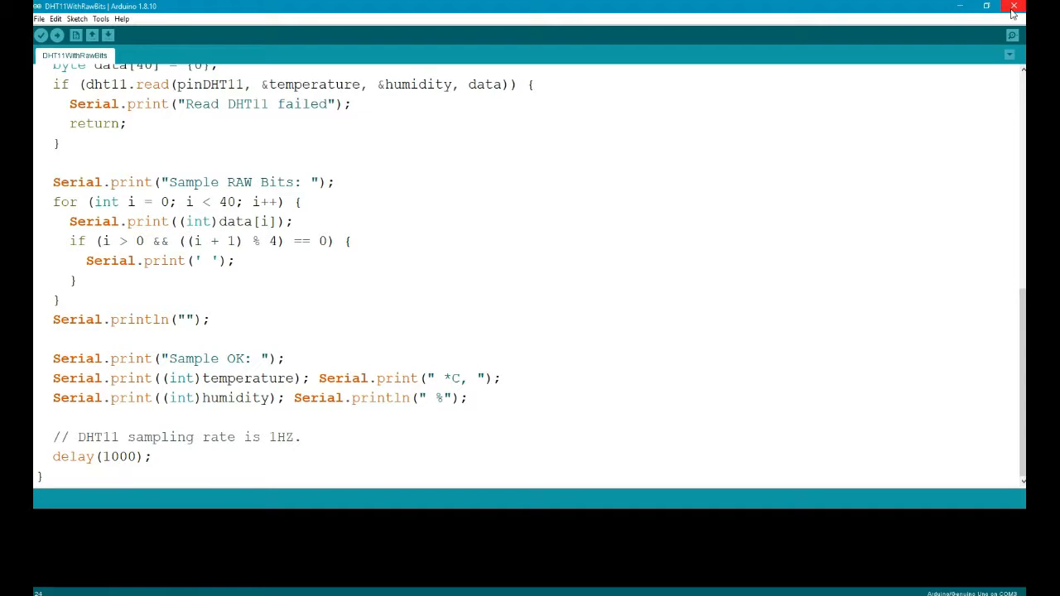
pyautogui.moveTo(1014, 7)
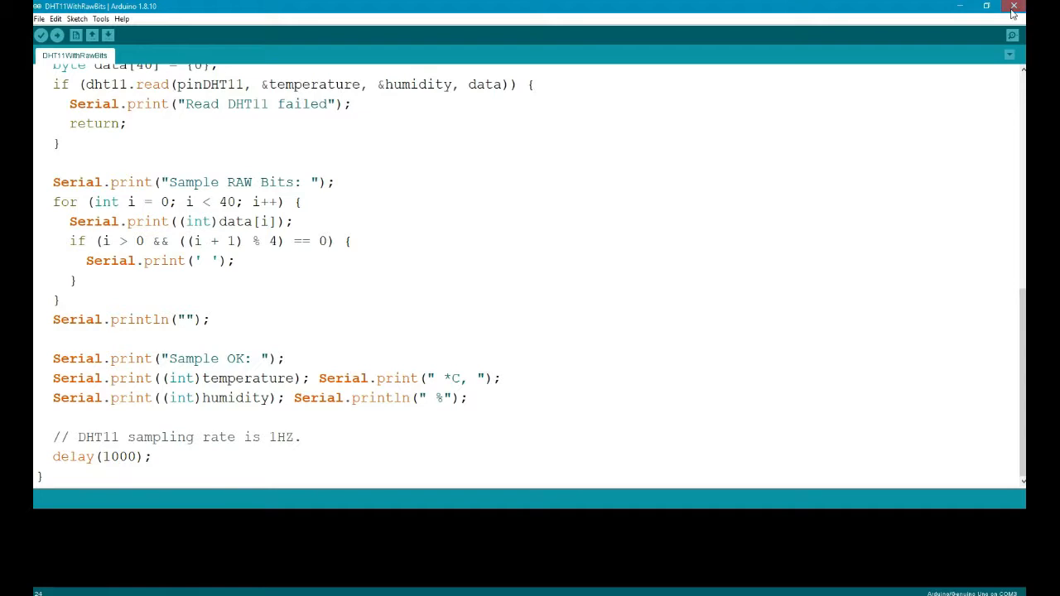